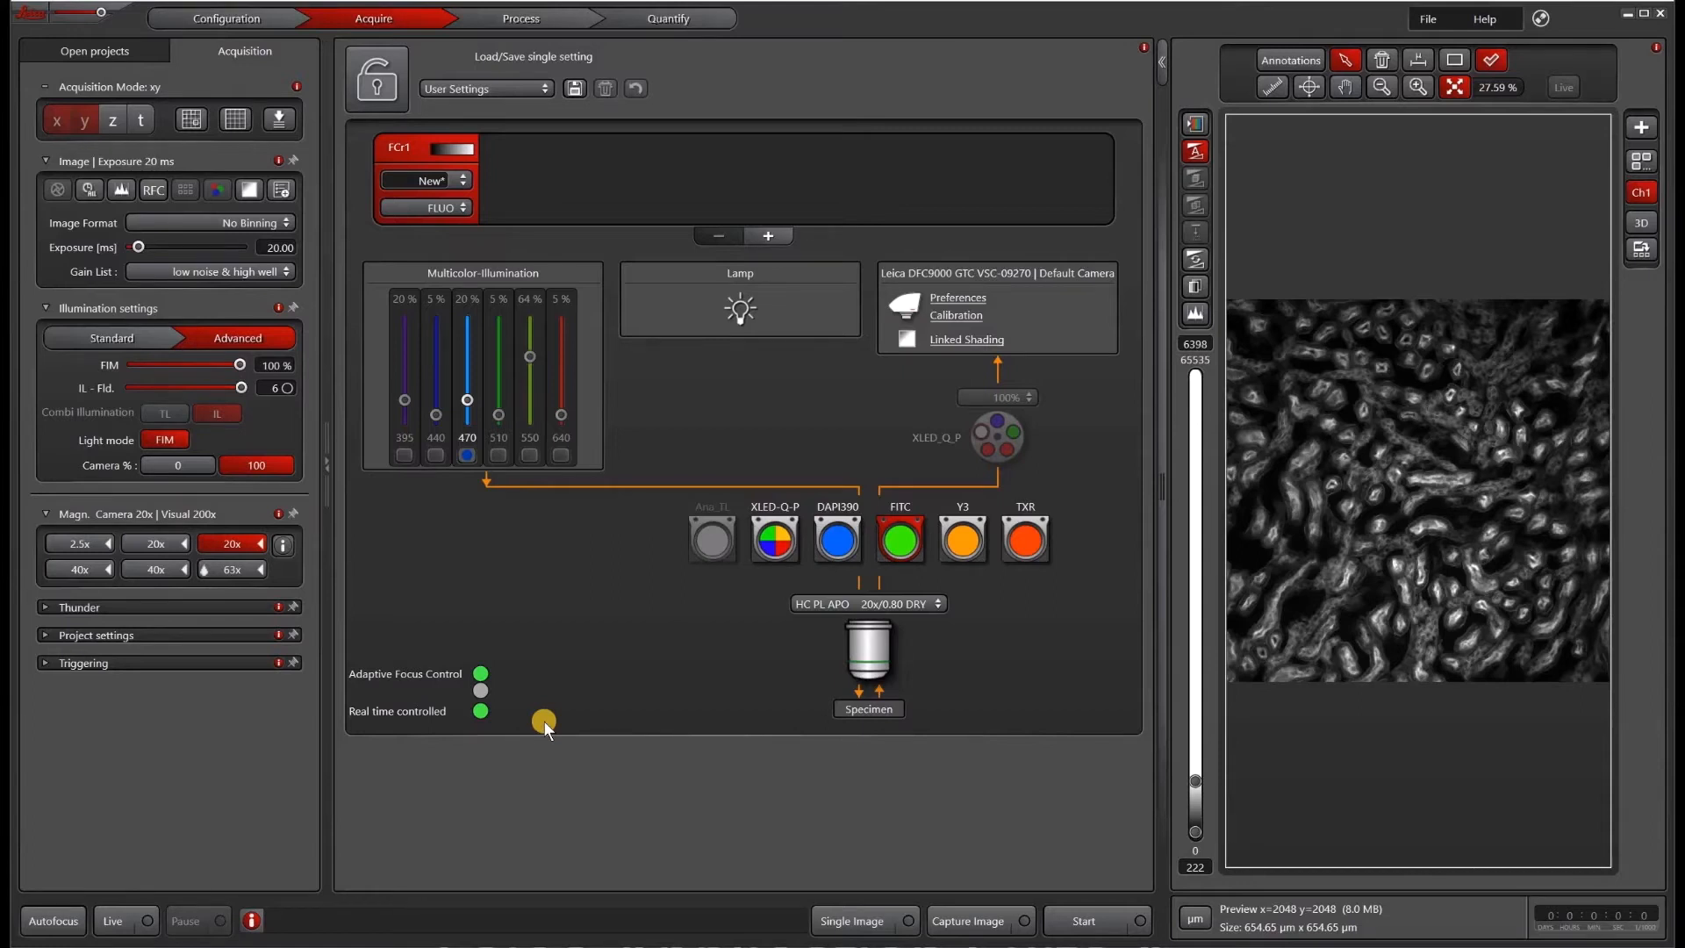
{"action": "mouse_move", "coordinate": [539, 590]}
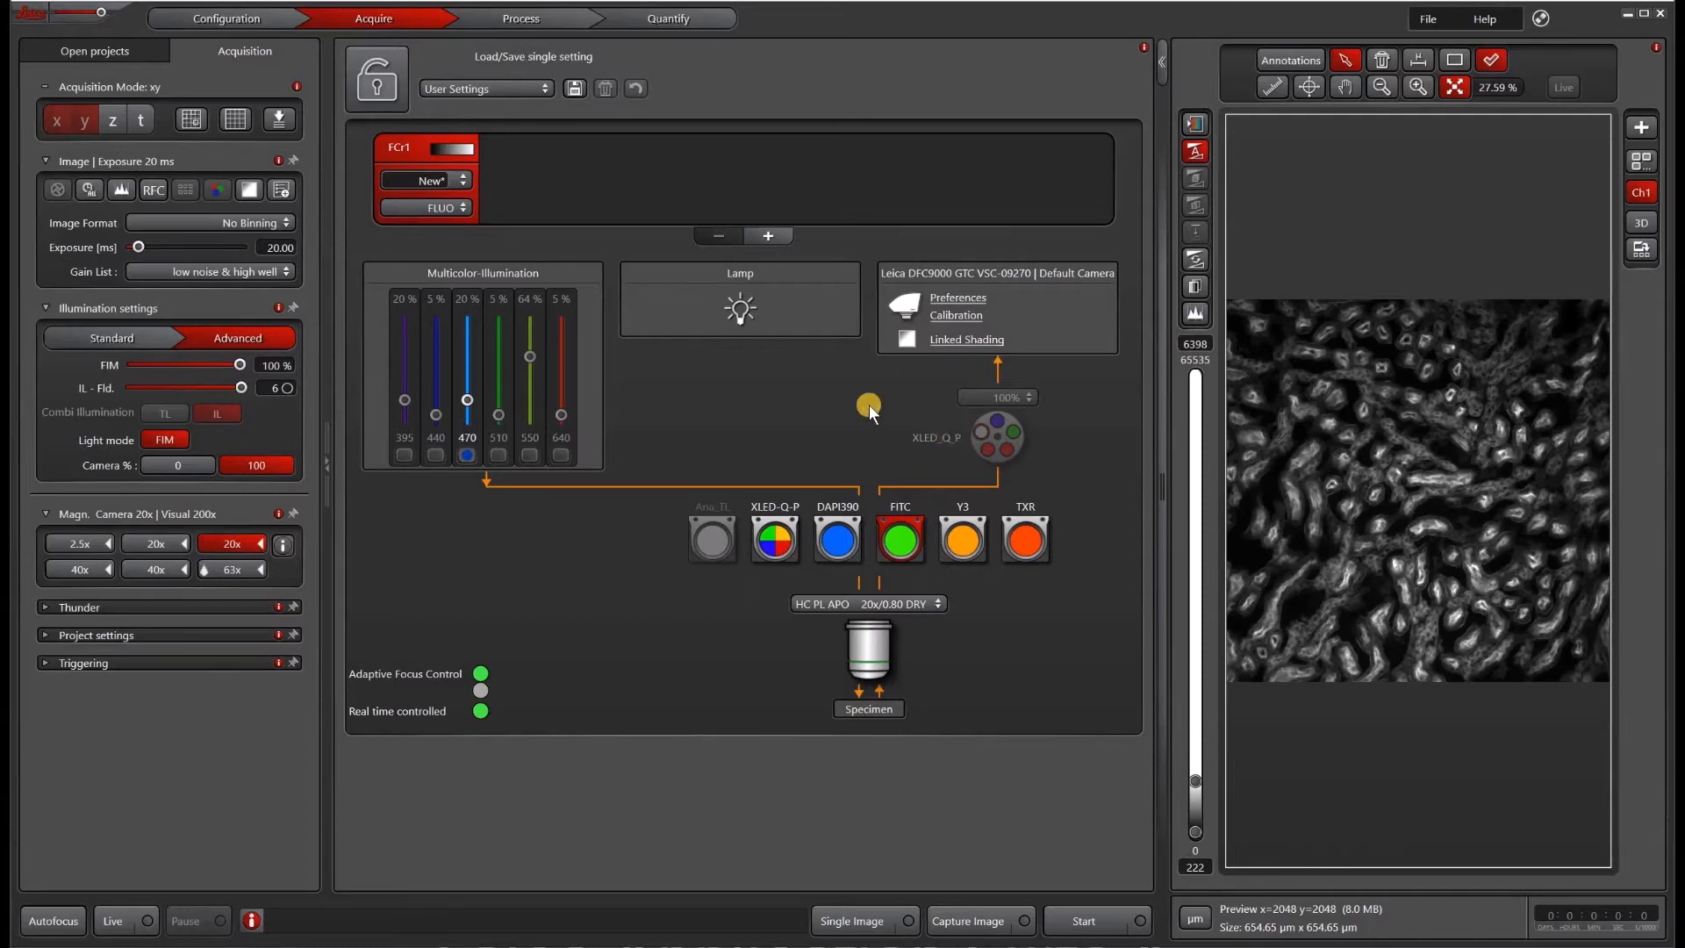
{"action": "mouse_move", "coordinate": [674, 328]}
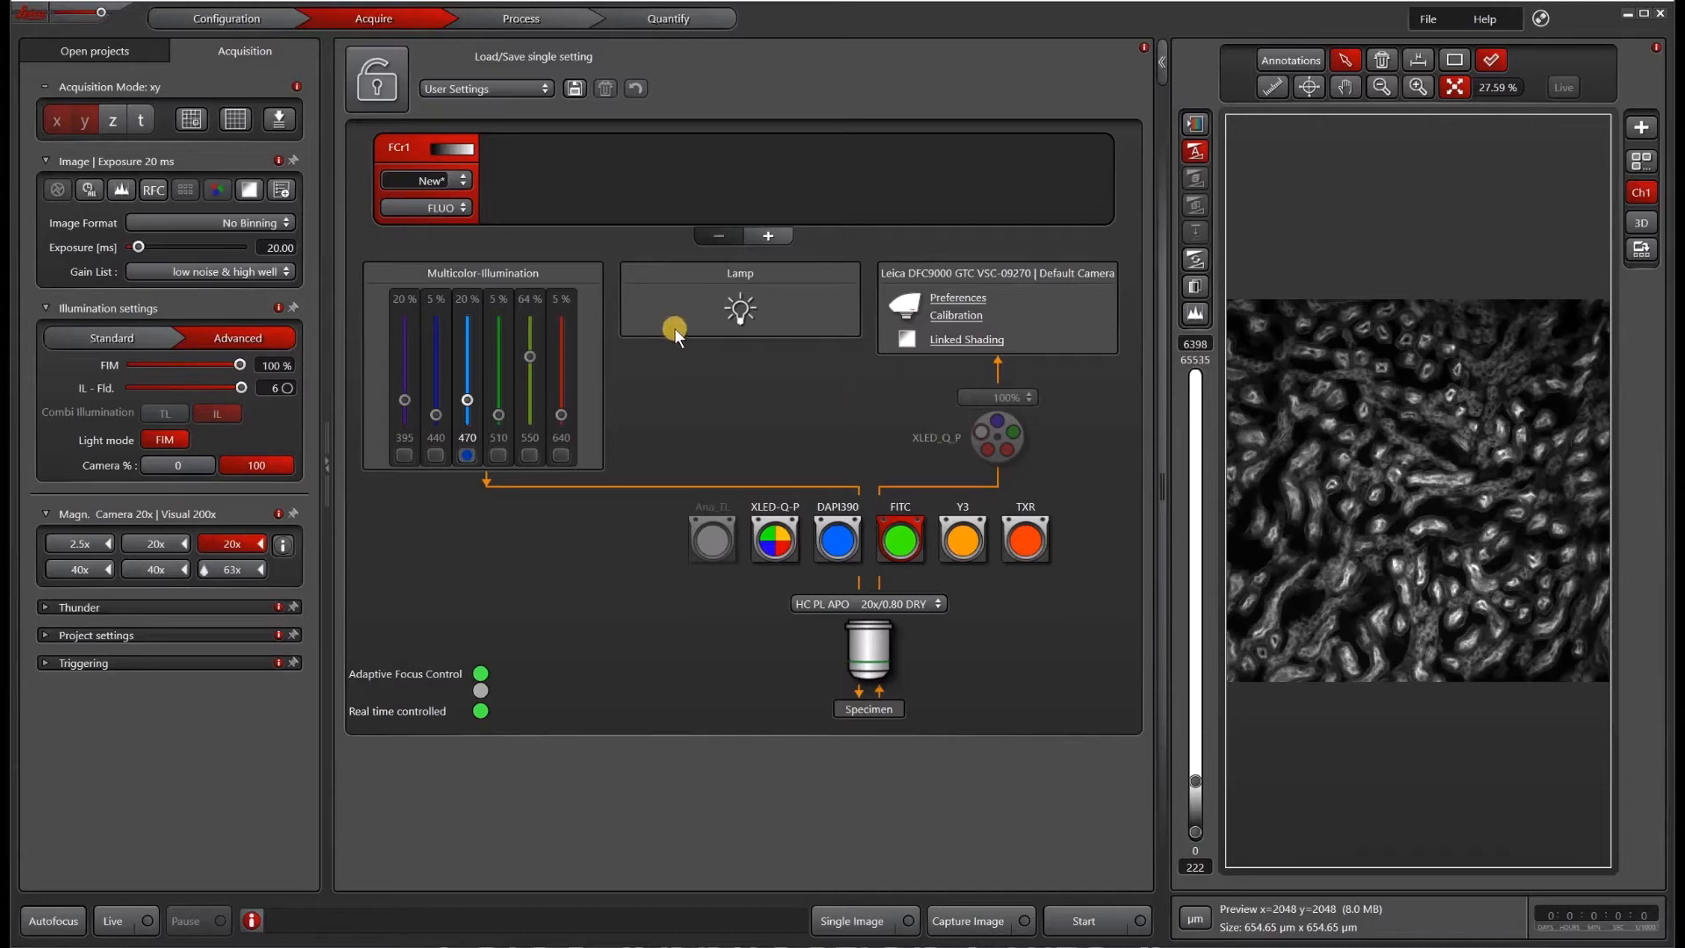
- Show the TL/FLUO contrast-method choices for channel FCr1, fluorescence still selected
{"action": "left_click", "coordinate": [427, 207]}
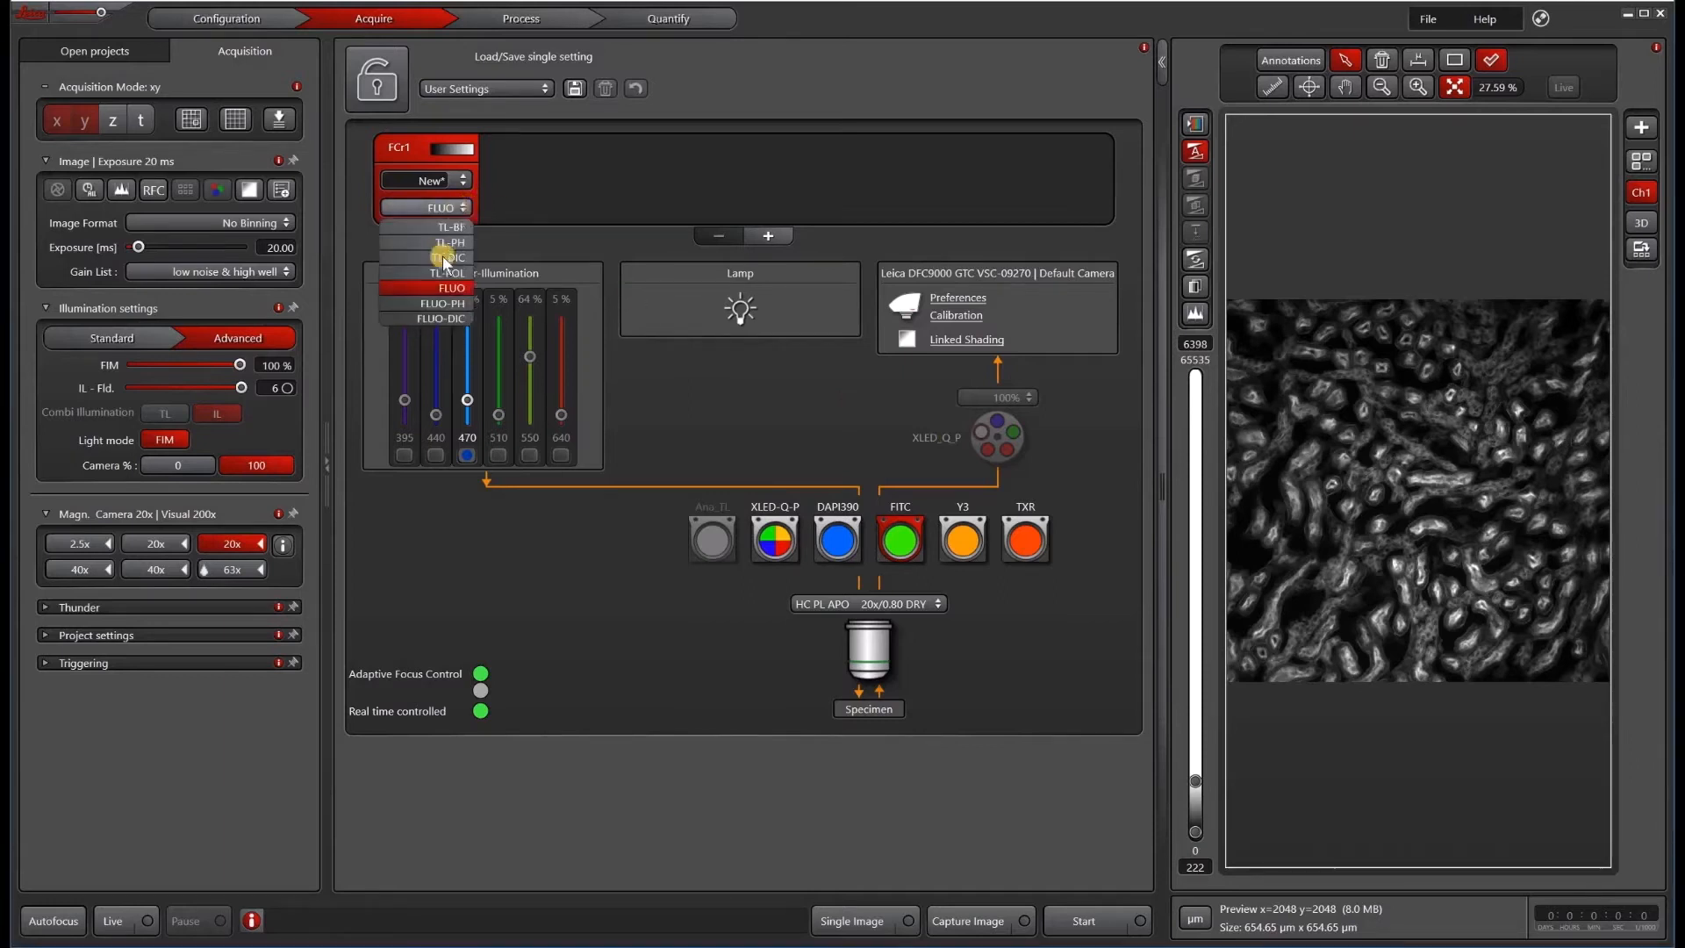
- Dismiss the contrast-method list, keeping fluorescence as the channel's method
{"action": "left_click", "coordinate": [439, 288]}
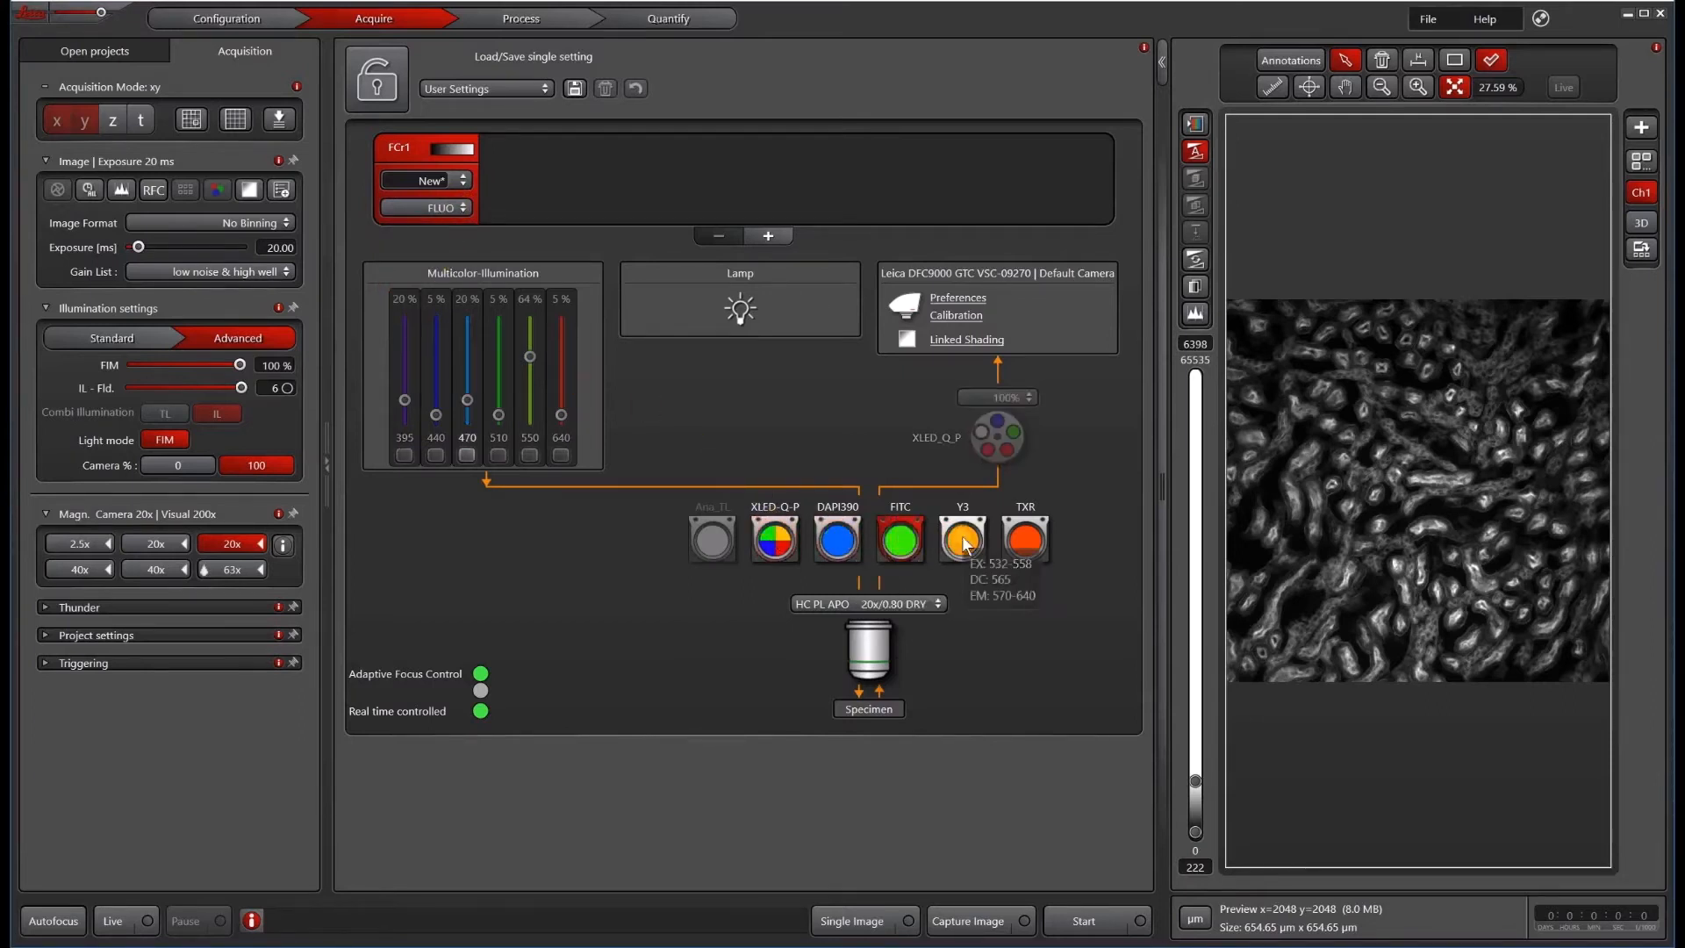
{"action": "mouse_move", "coordinate": [827, 534]}
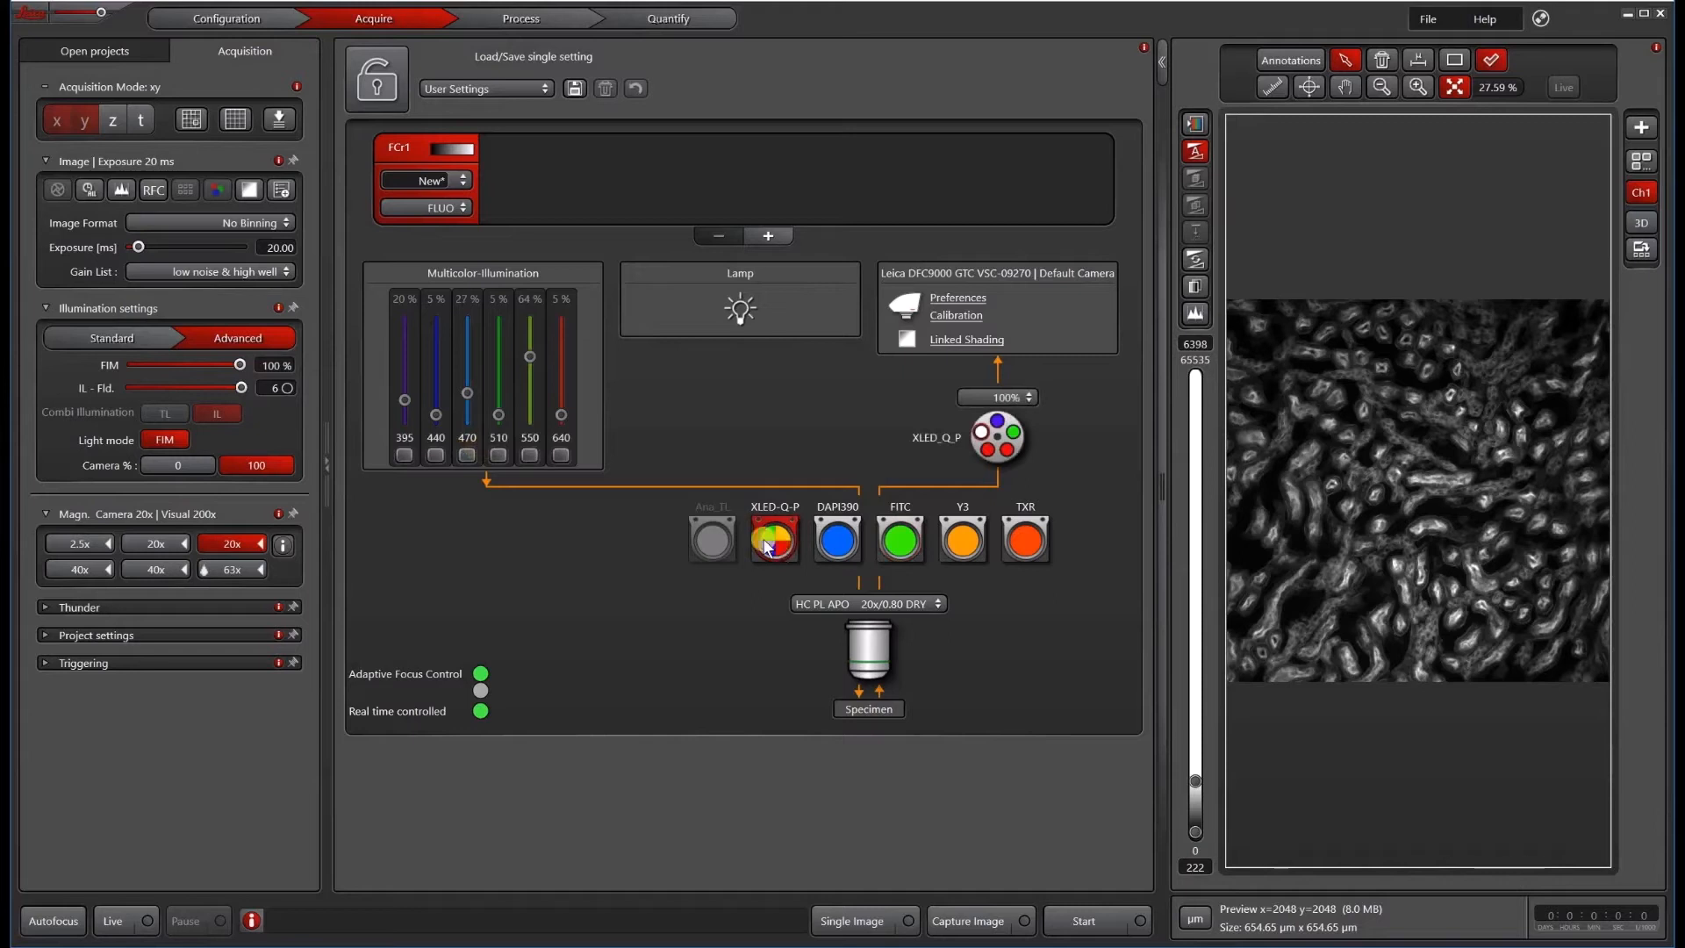
{"action": "mouse_move", "coordinate": [772, 538]}
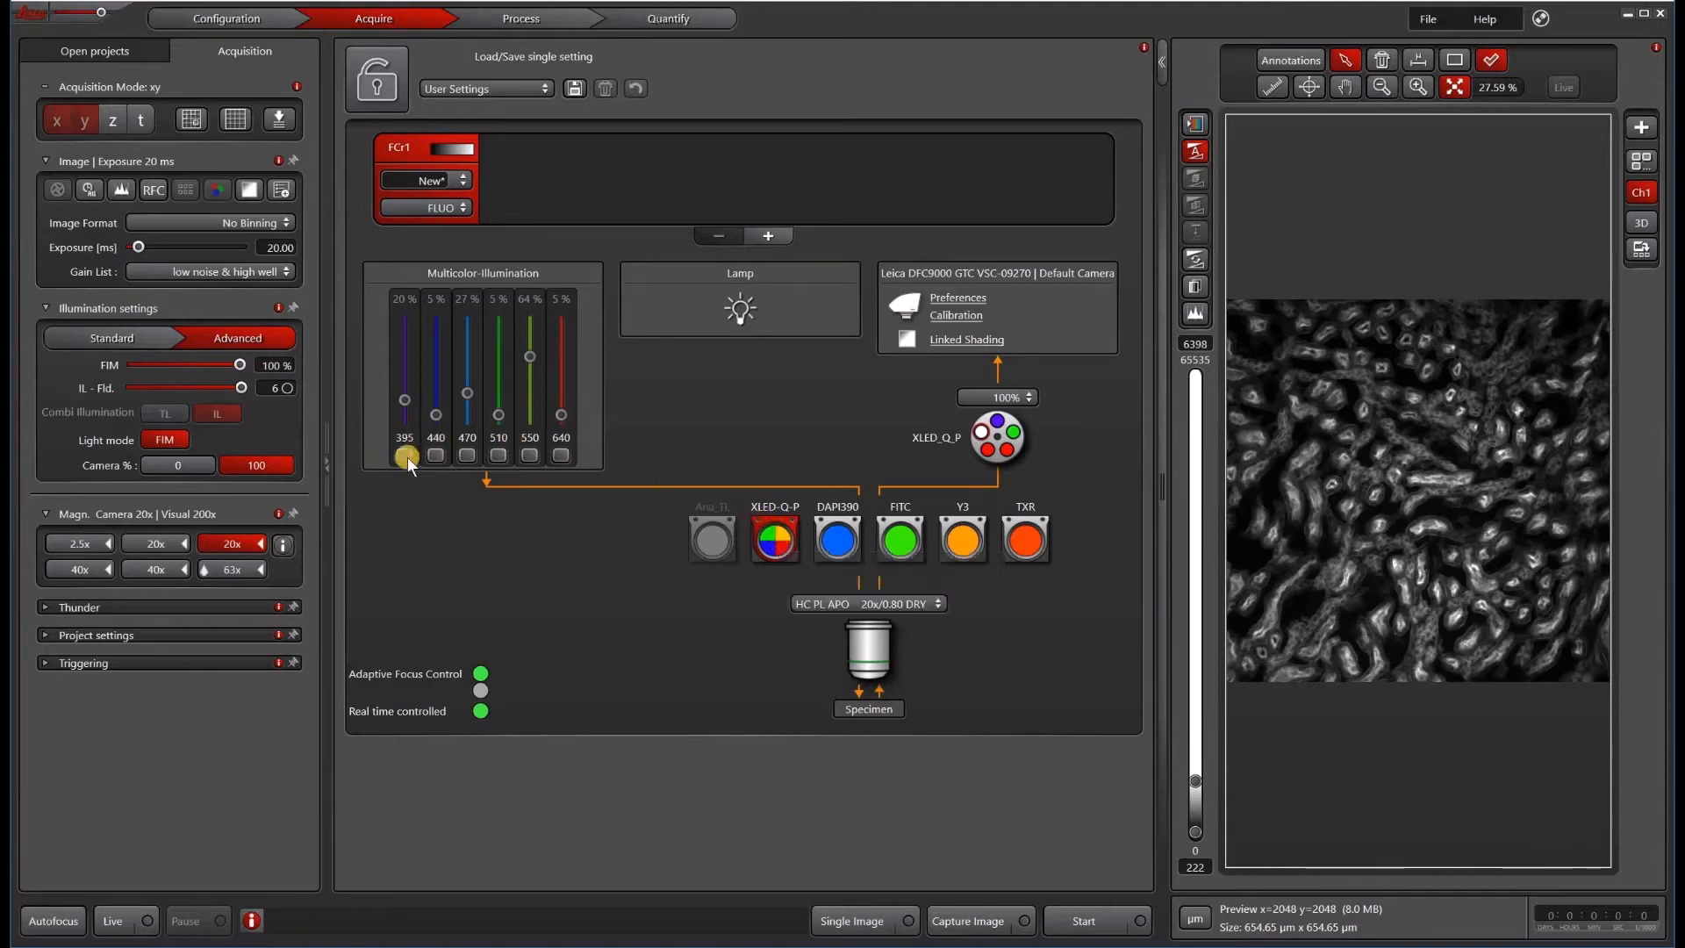
{"action": "mouse_move", "coordinate": [561, 462]}
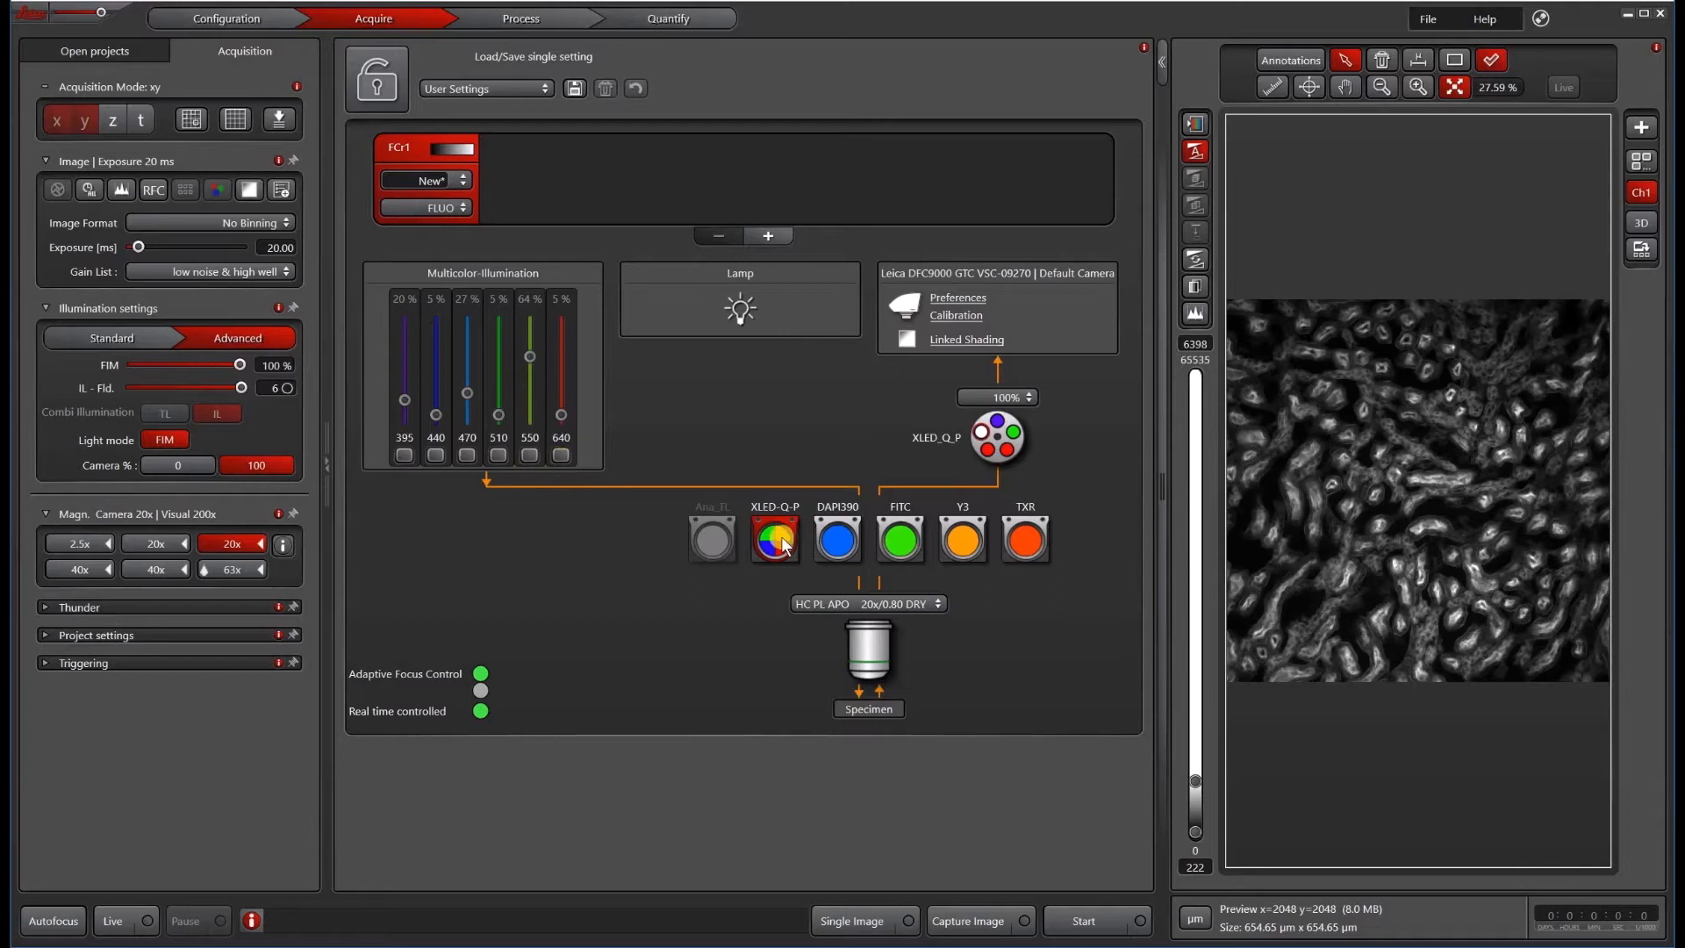
{"action": "mouse_move", "coordinate": [775, 539]}
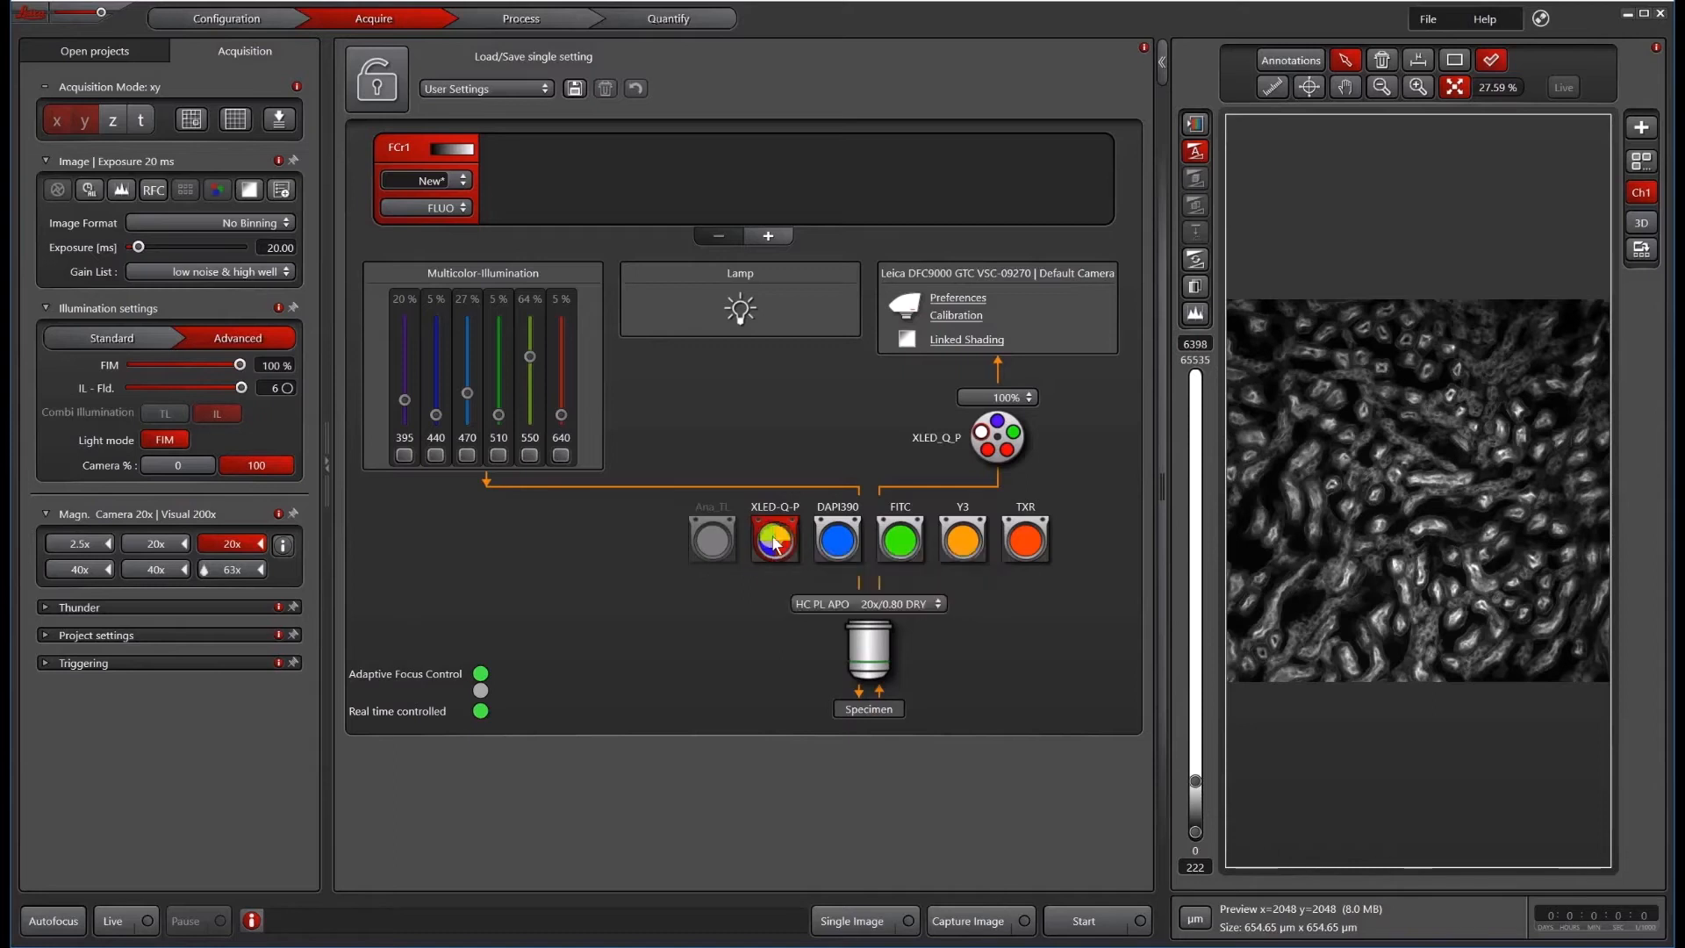
{"action": "mouse_move", "coordinate": [775, 539]}
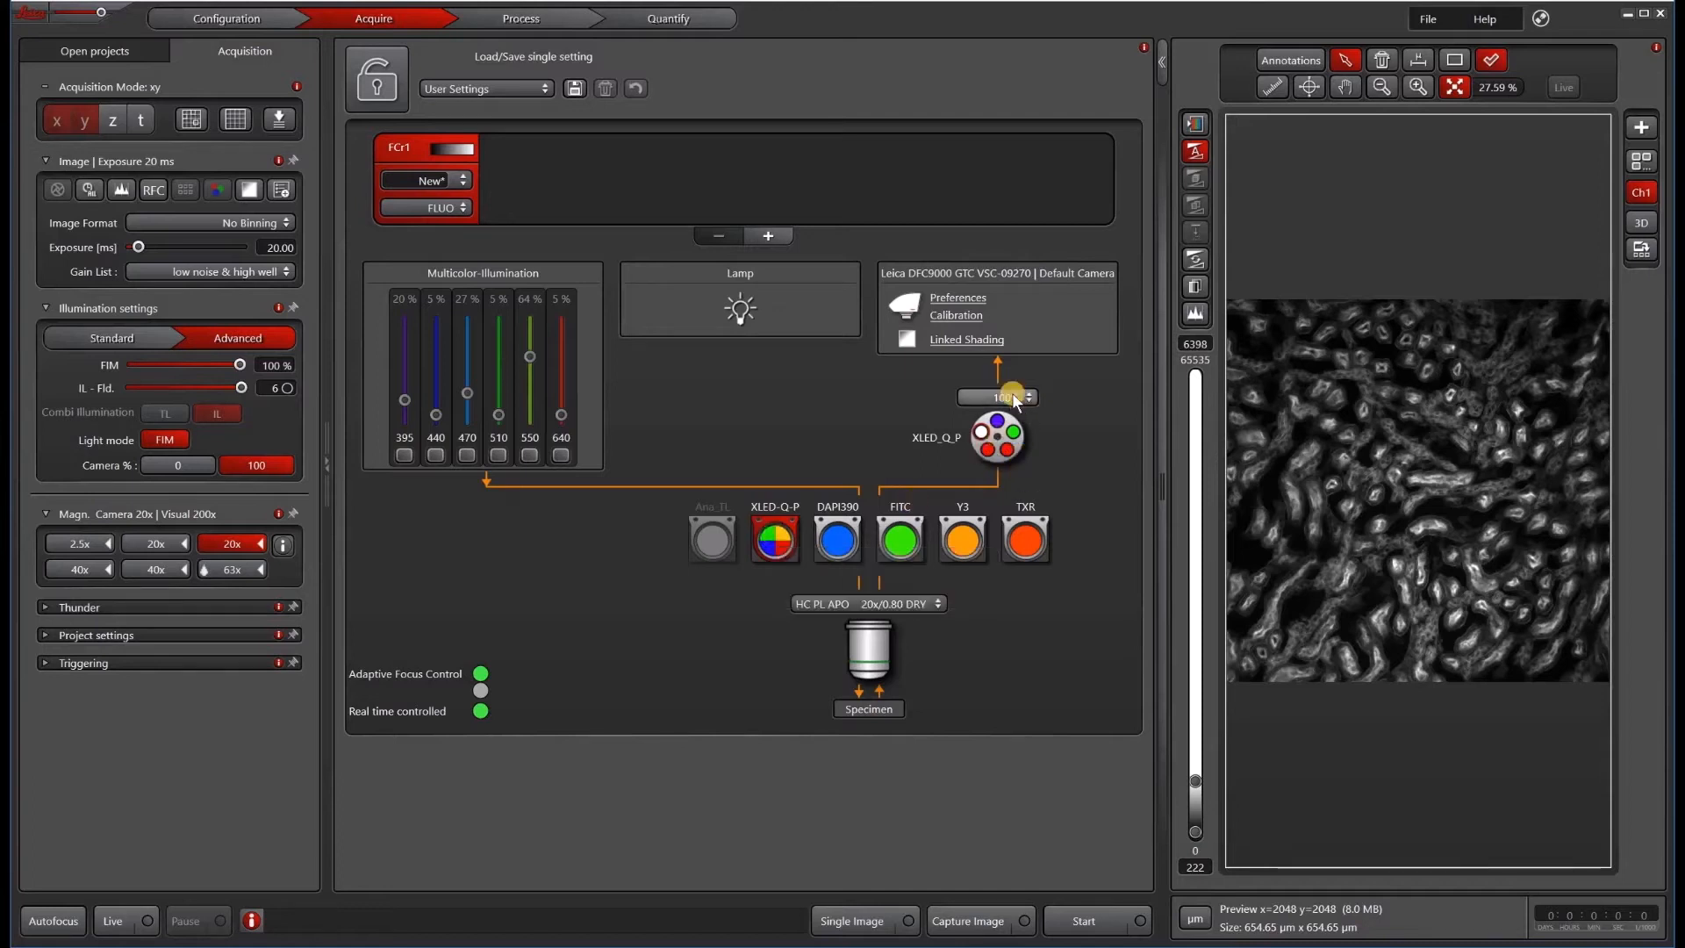
{"action": "left_click", "coordinate": [1024, 397]}
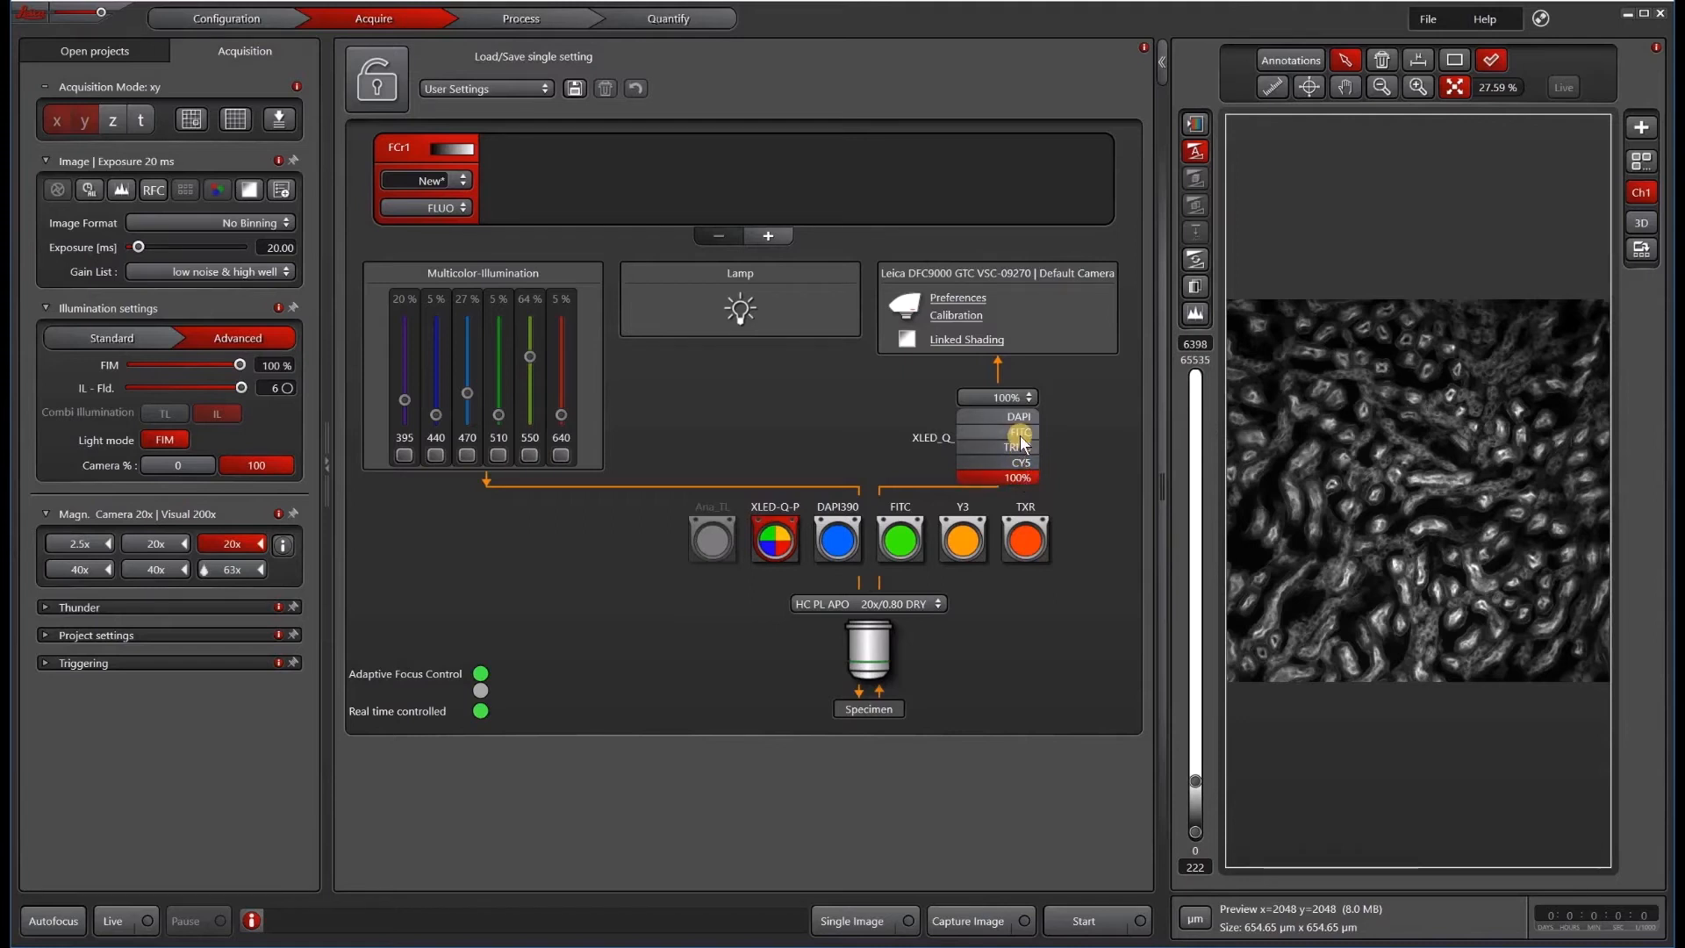
{"action": "mouse_move", "coordinate": [1016, 418]}
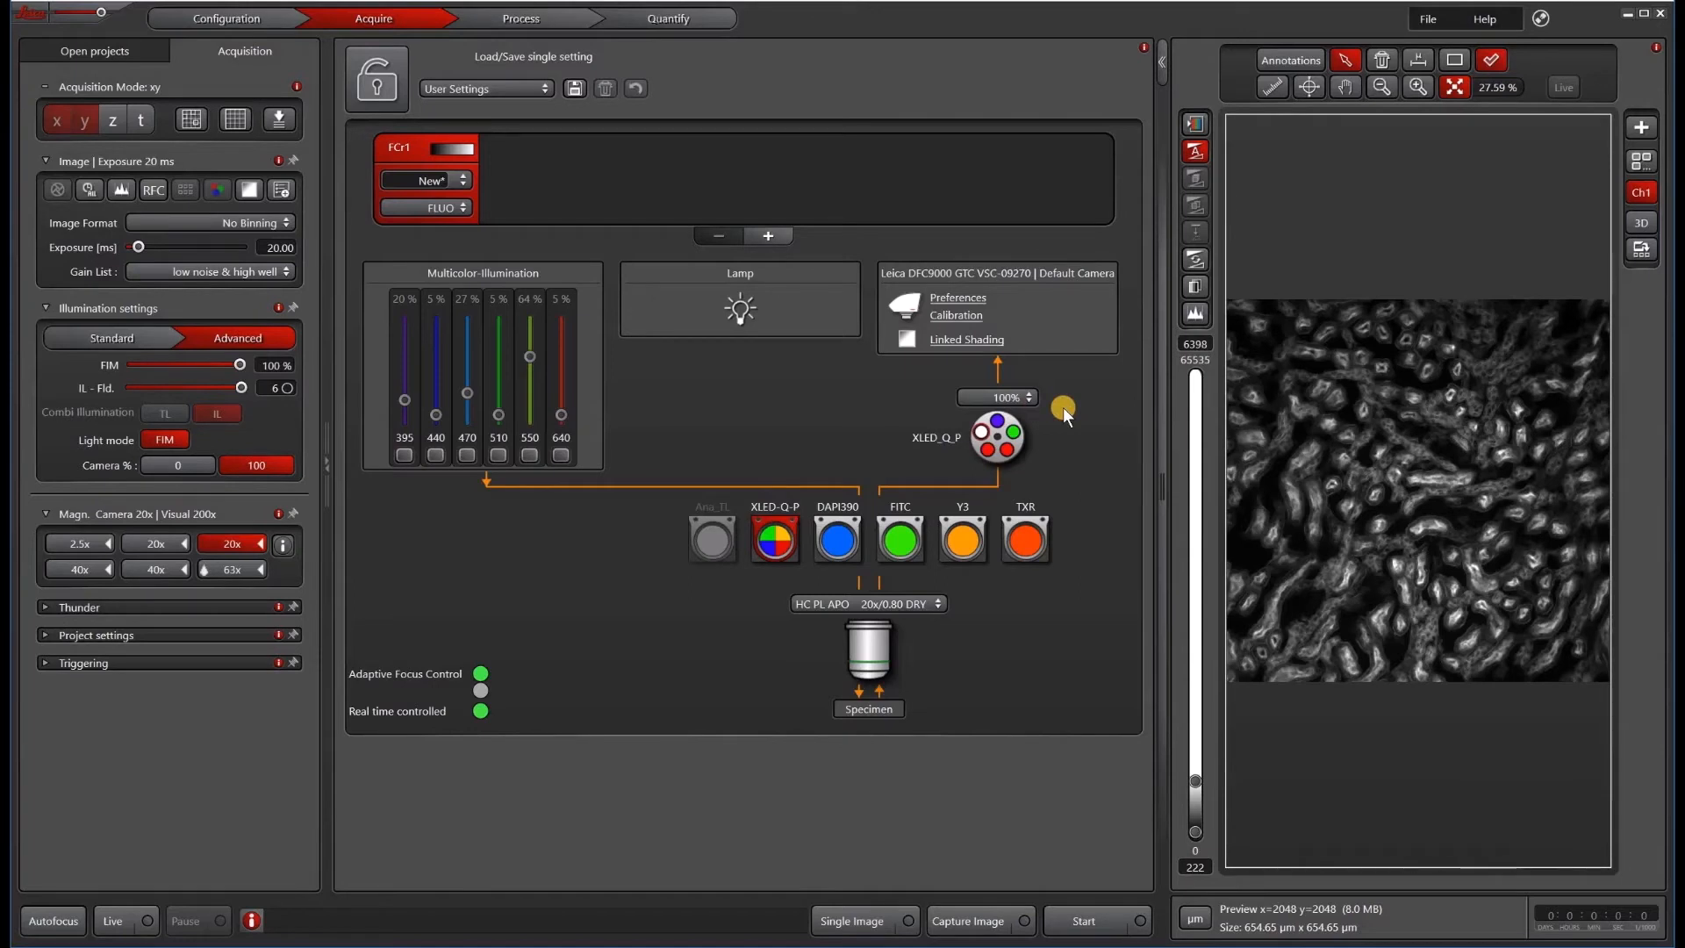
{"action": "mouse_move", "coordinate": [876, 523]}
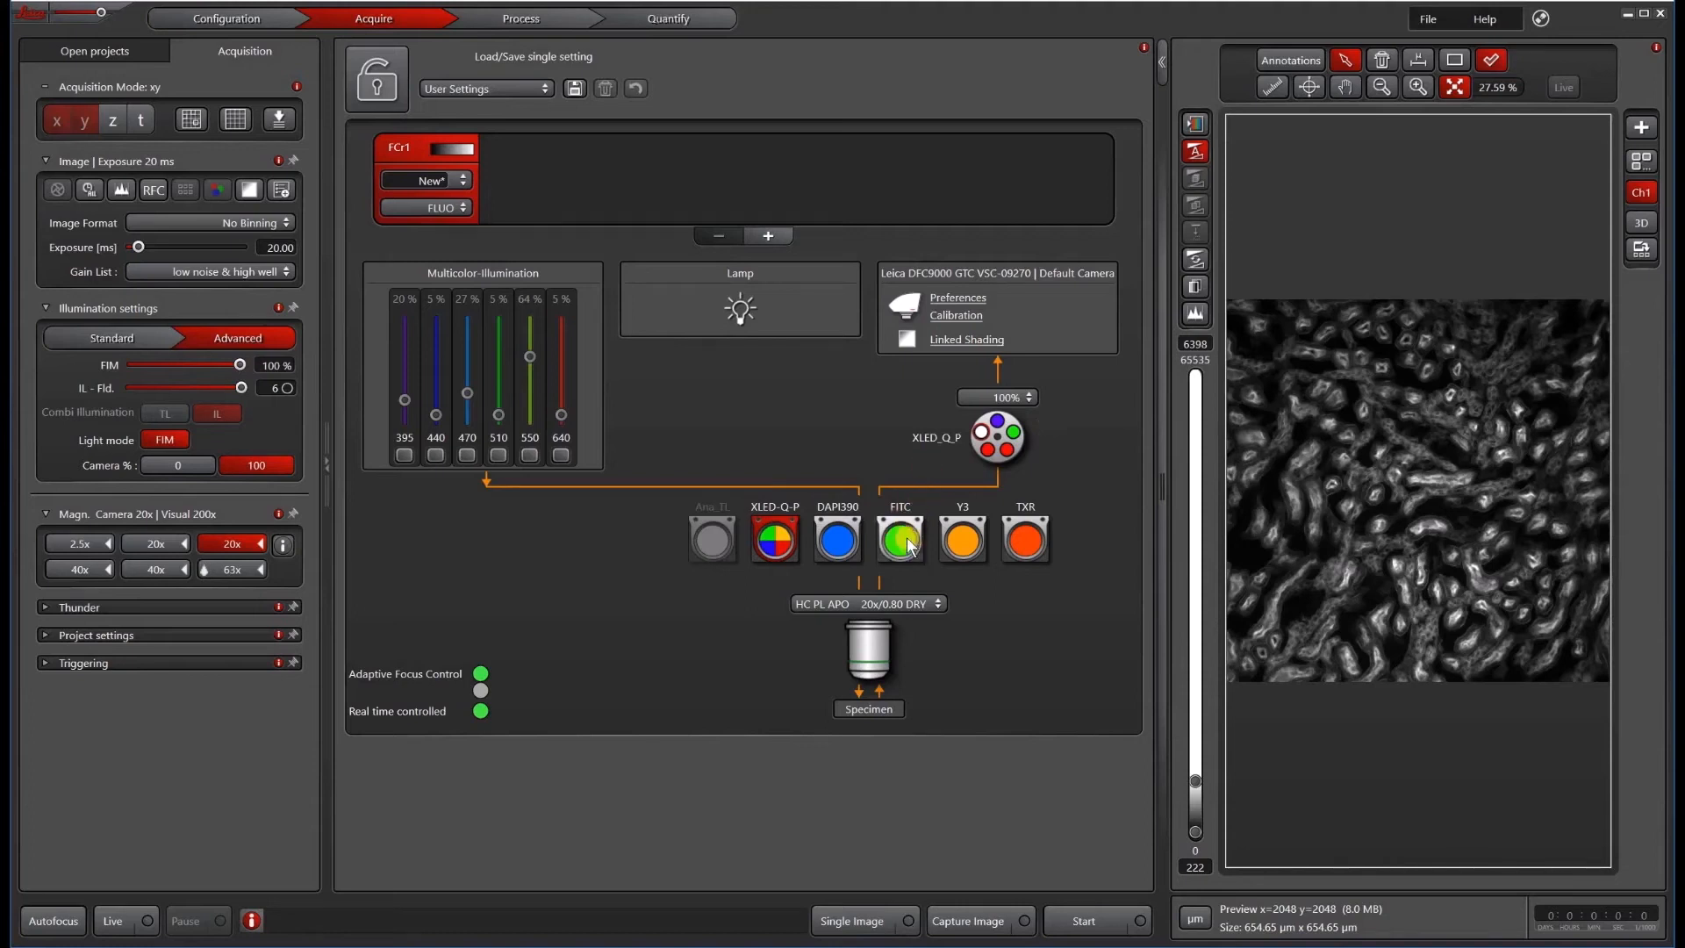
{"action": "mouse_move", "coordinate": [903, 539]}
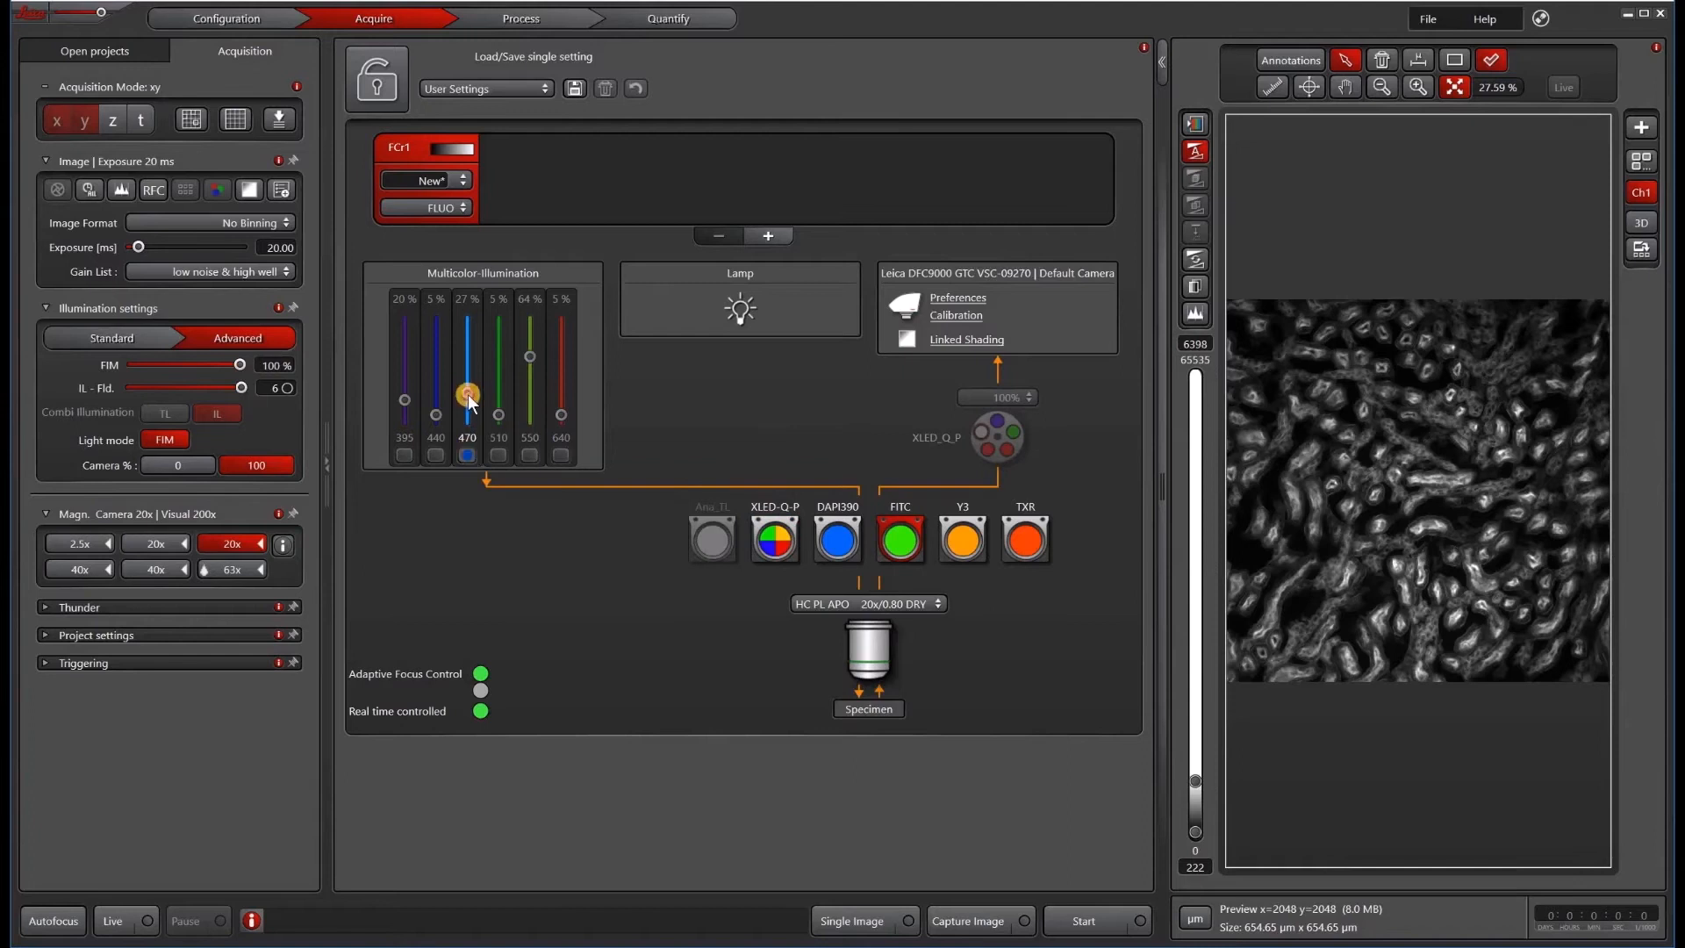
- Raise the 470 nm LED to 46% and start the live camera preview
{"action": "left_click_drag", "start_coordinate": [467, 395], "coordinate": [467, 372]}
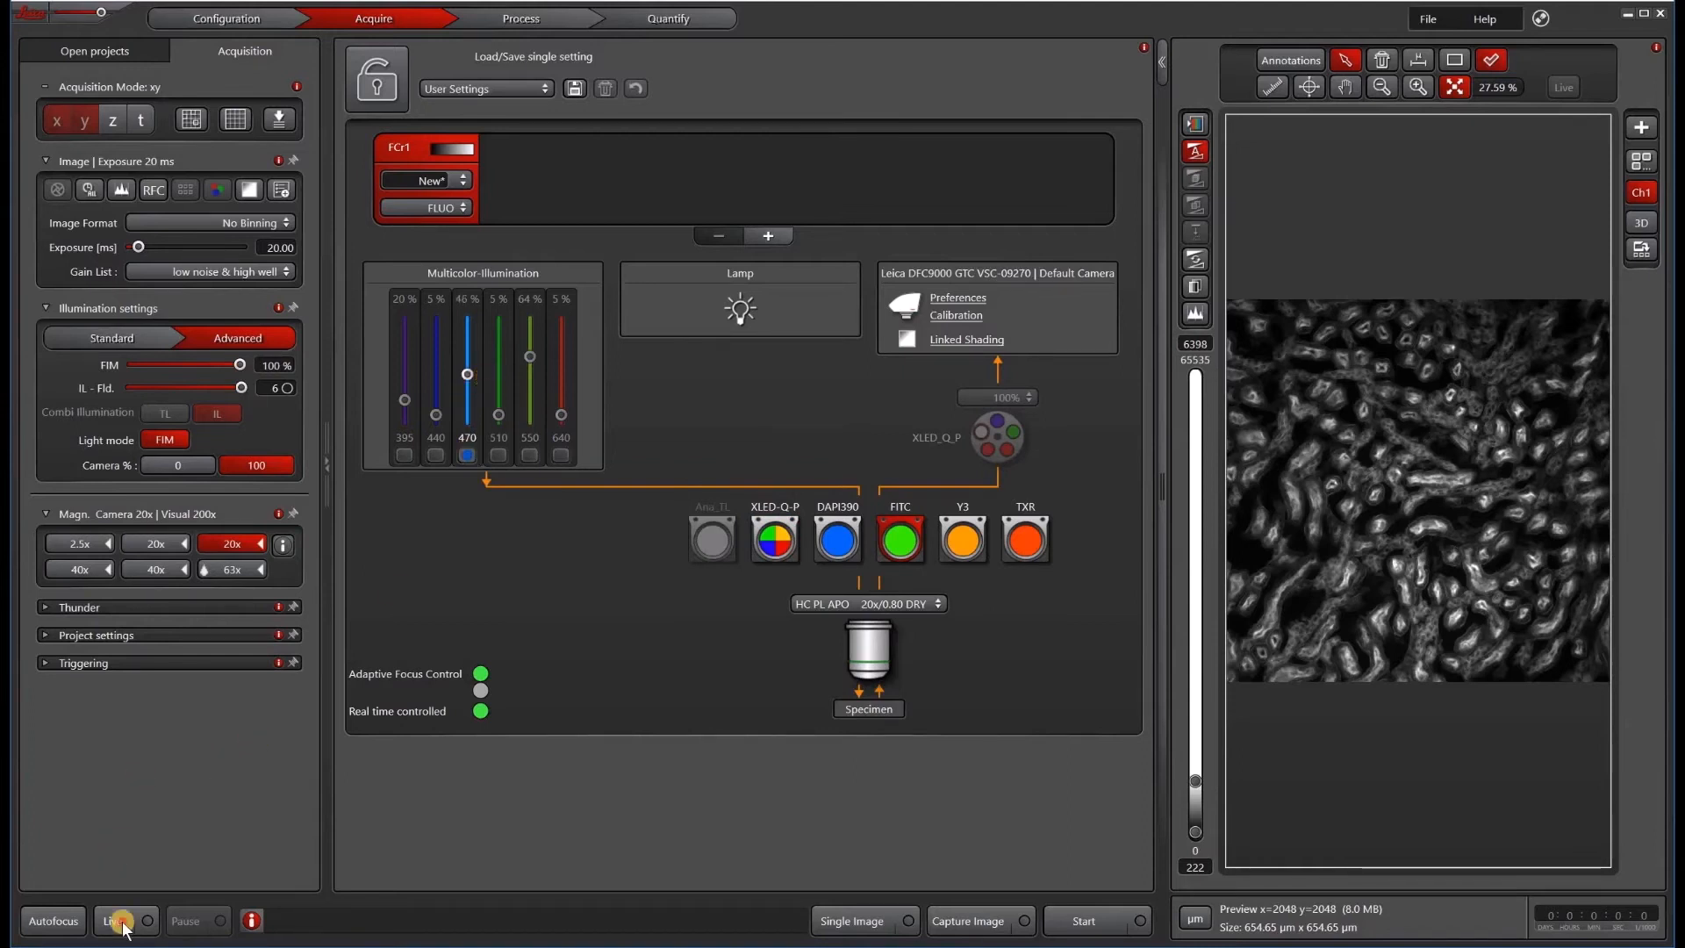
{"action": "left_click", "coordinate": [112, 920]}
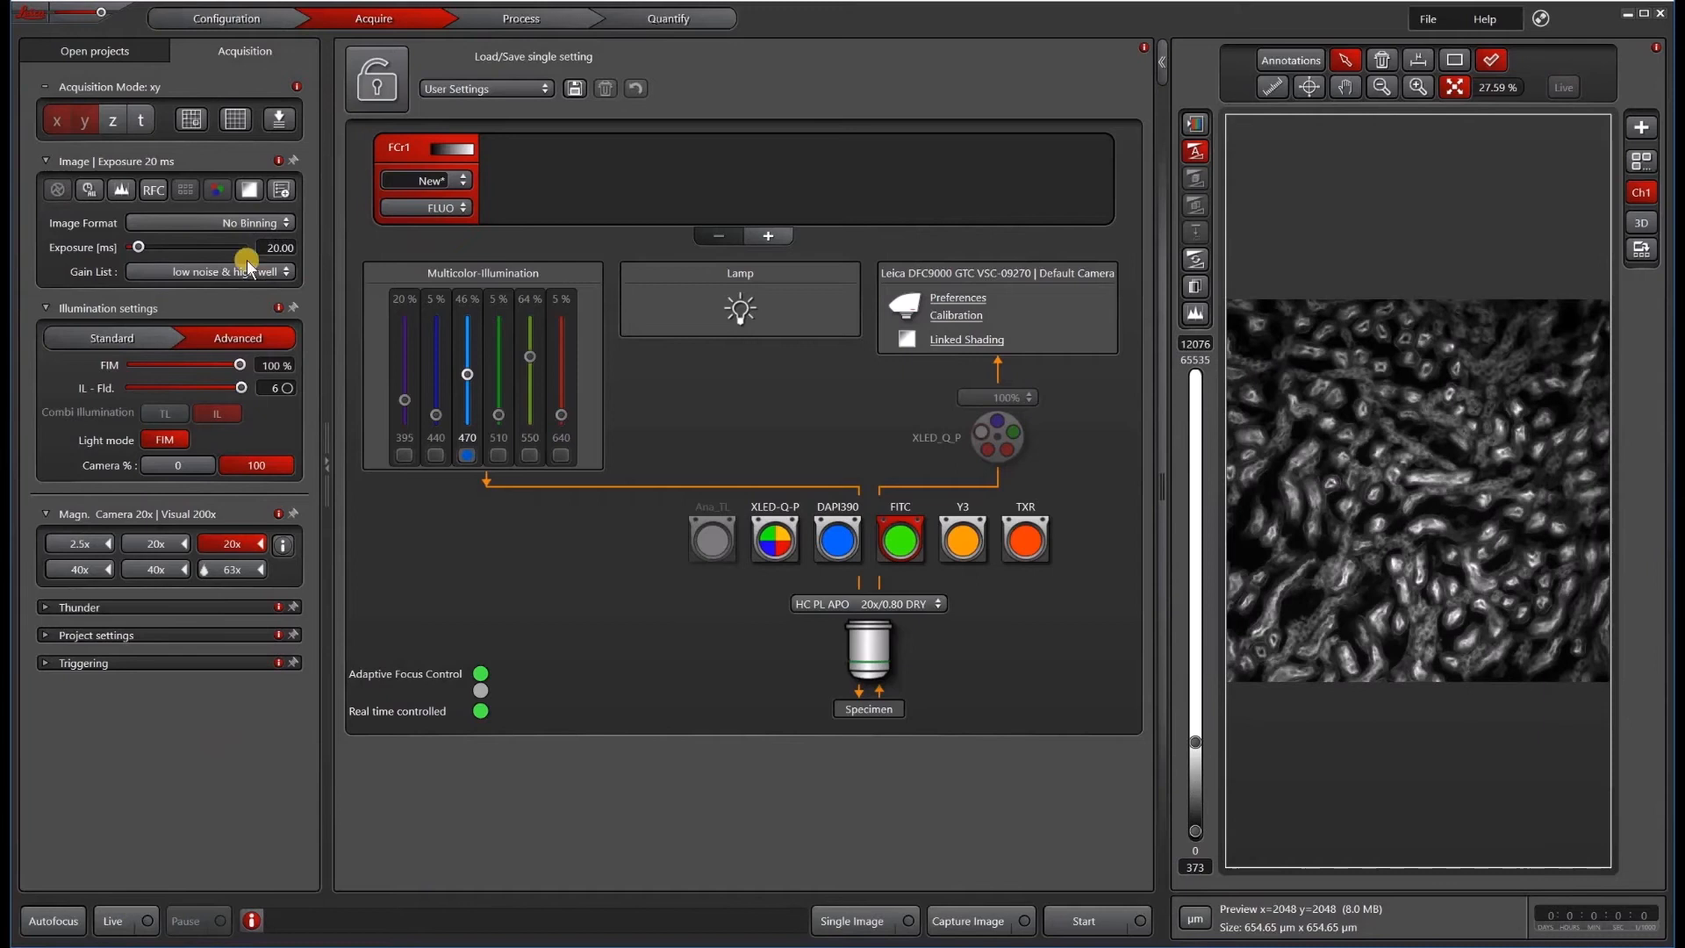
{"action": "mouse_move", "coordinate": [365, 318]}
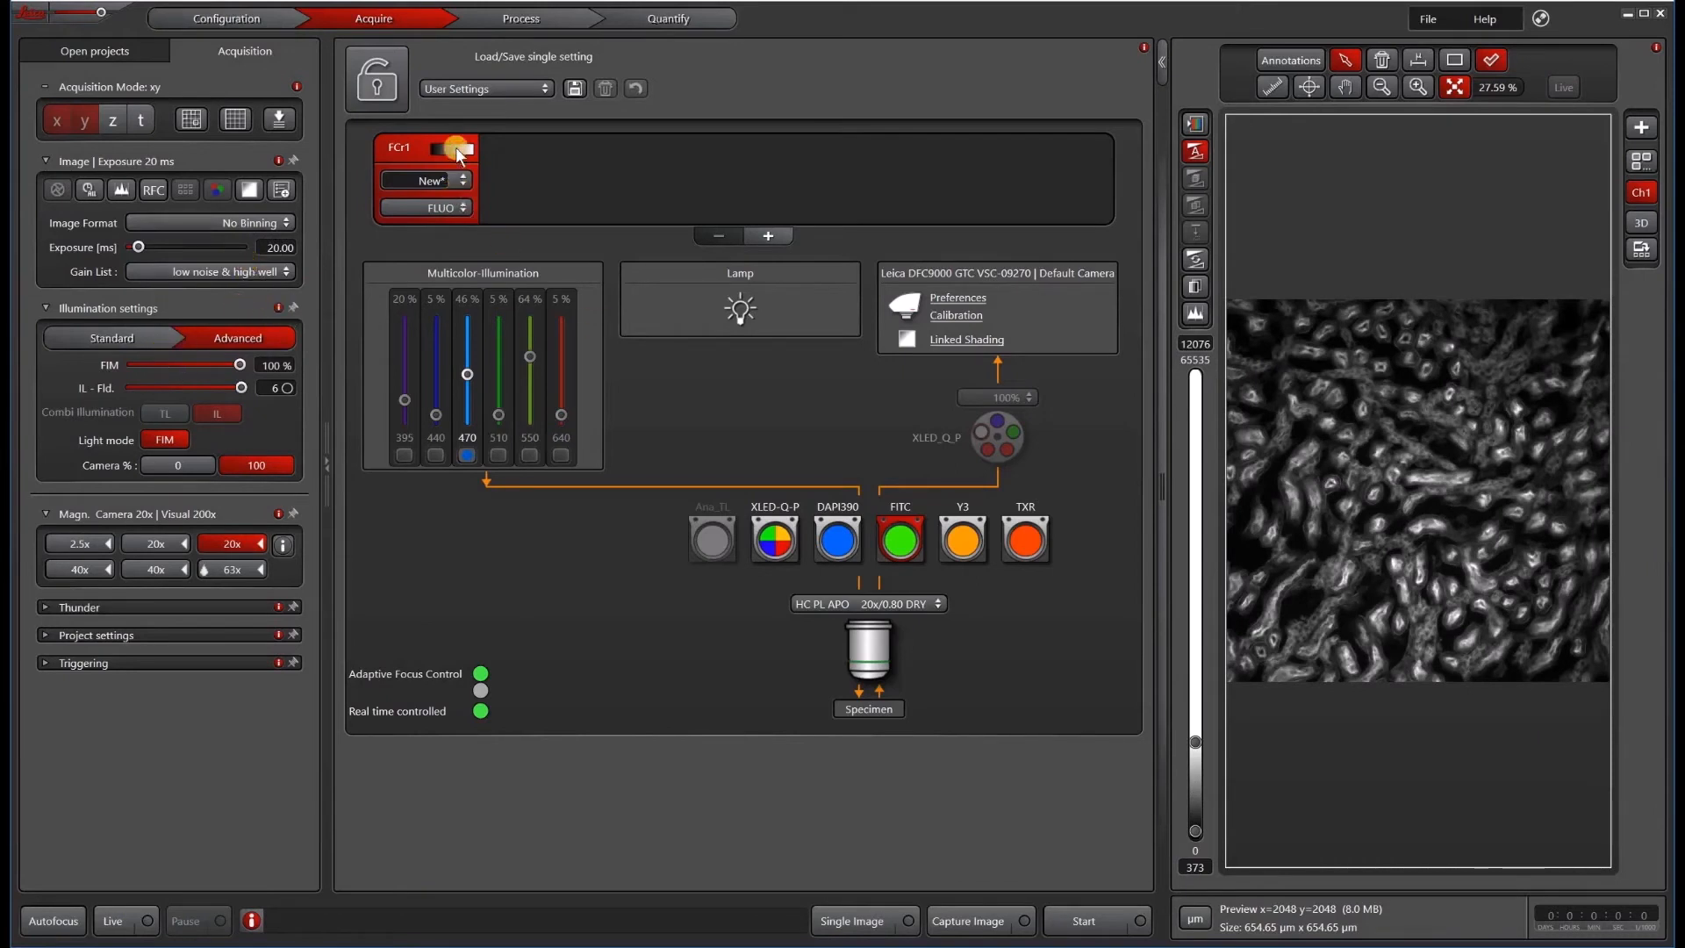
- Give channel FCr1 a green lookup table and save its illumination as fluorochrome FITC
{"action": "left_click", "coordinate": [456, 148]}
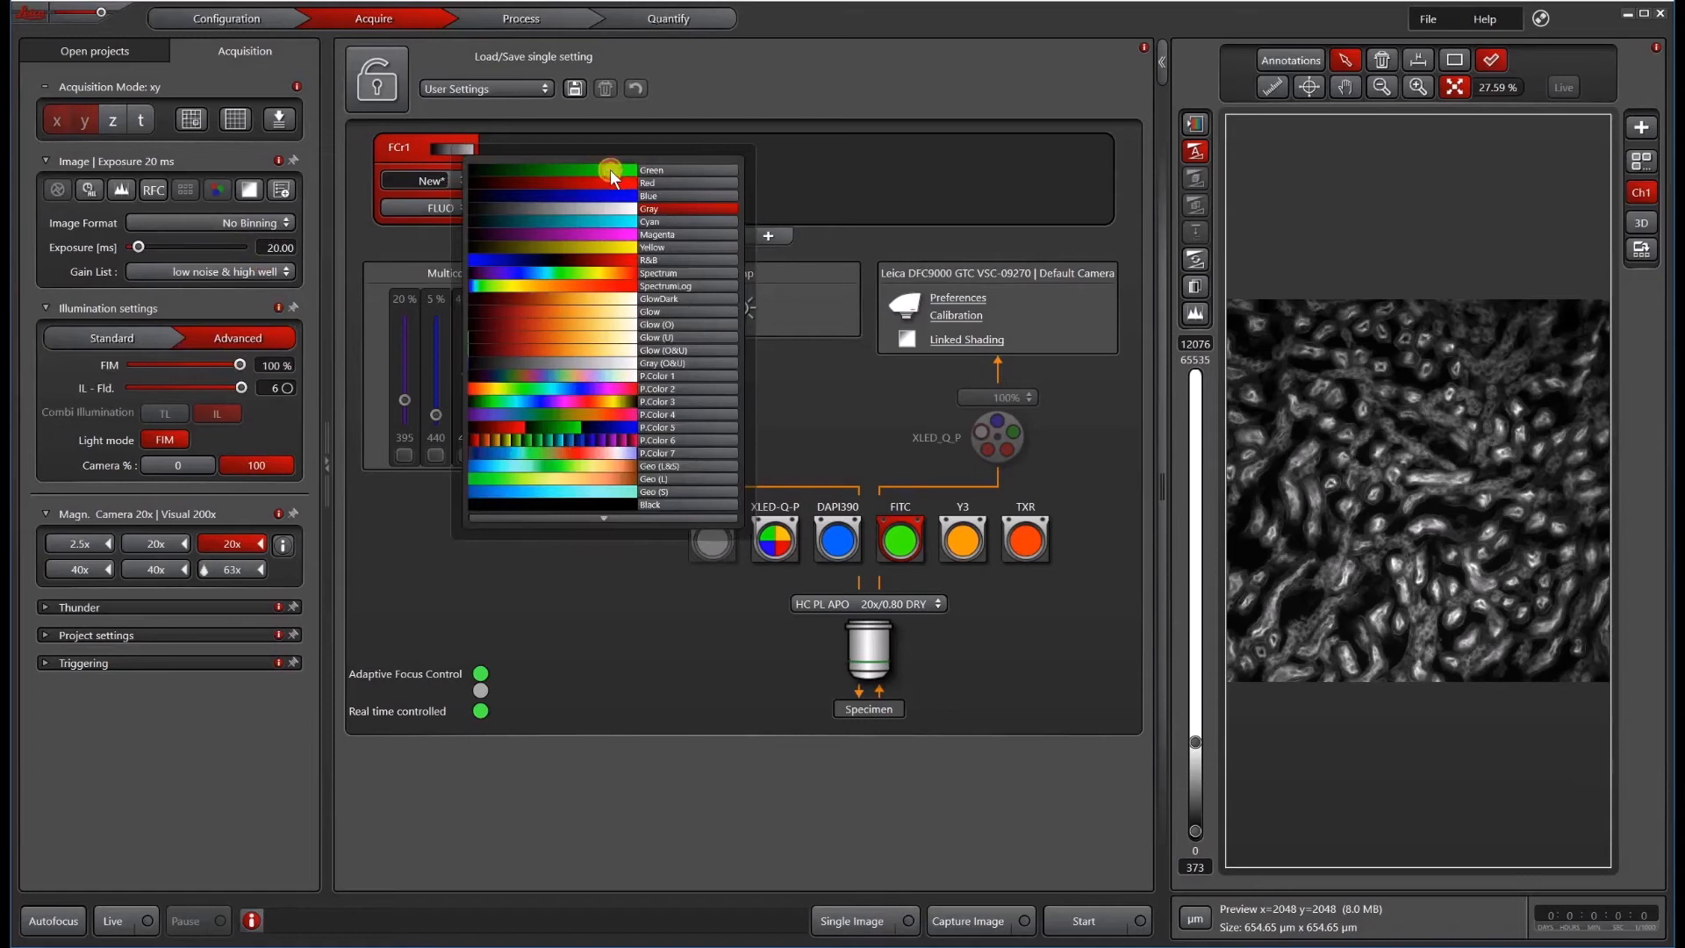
{"action": "left_click", "coordinate": [651, 171]}
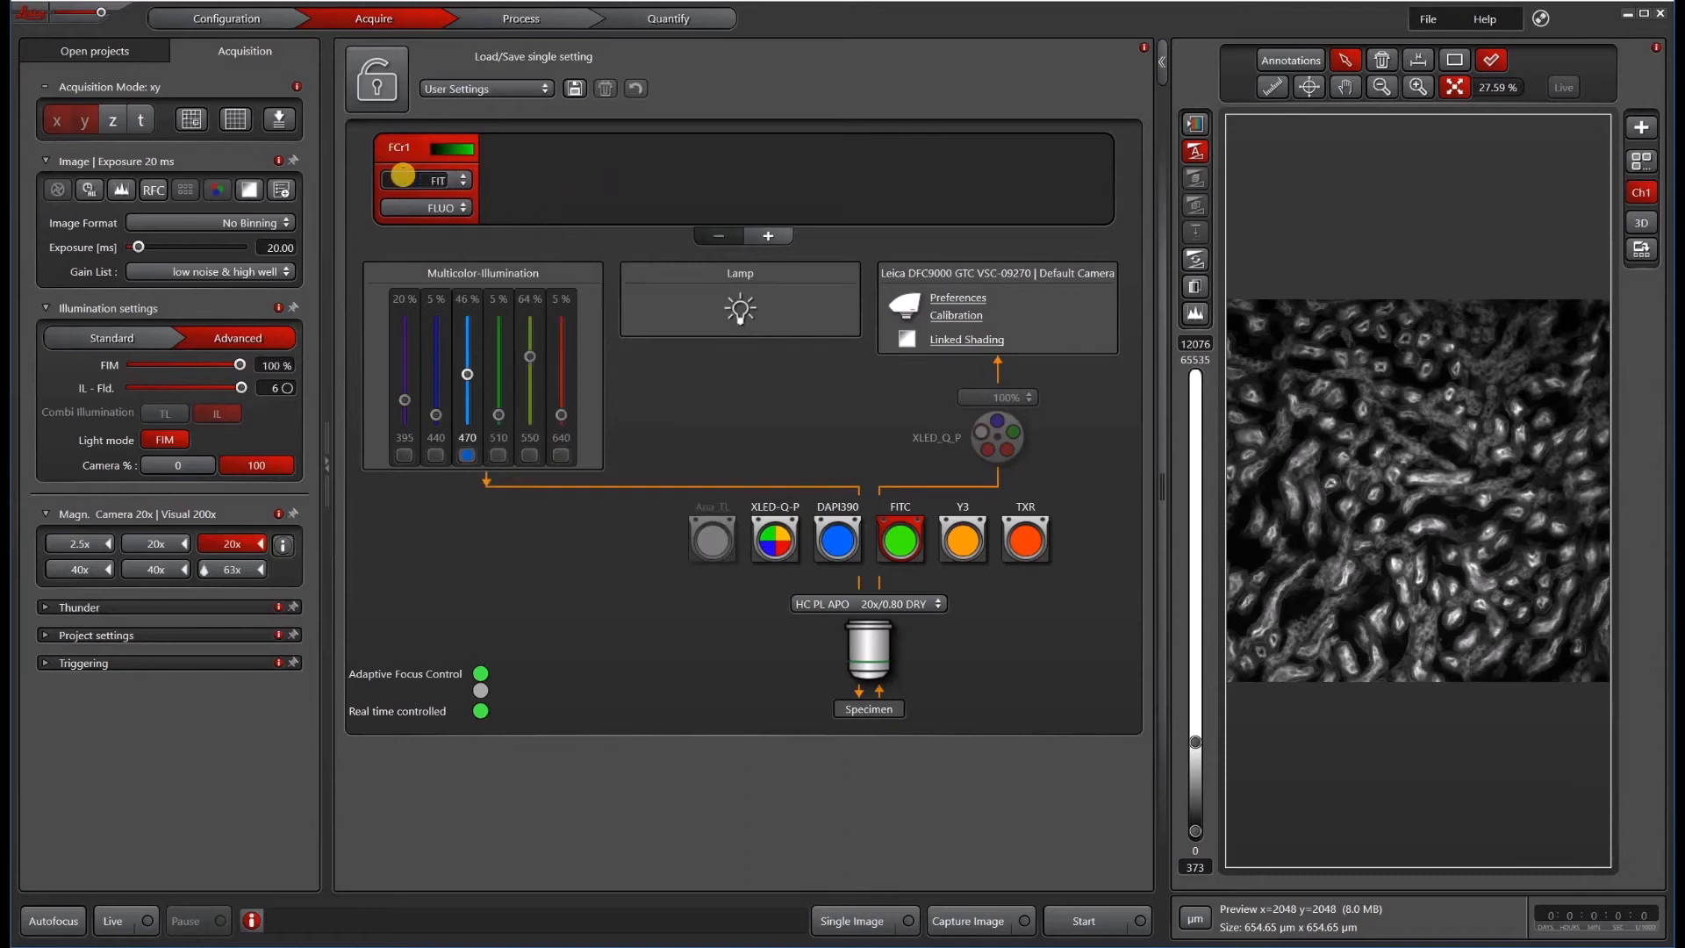
{"action": "left_click", "coordinate": [435, 179]}
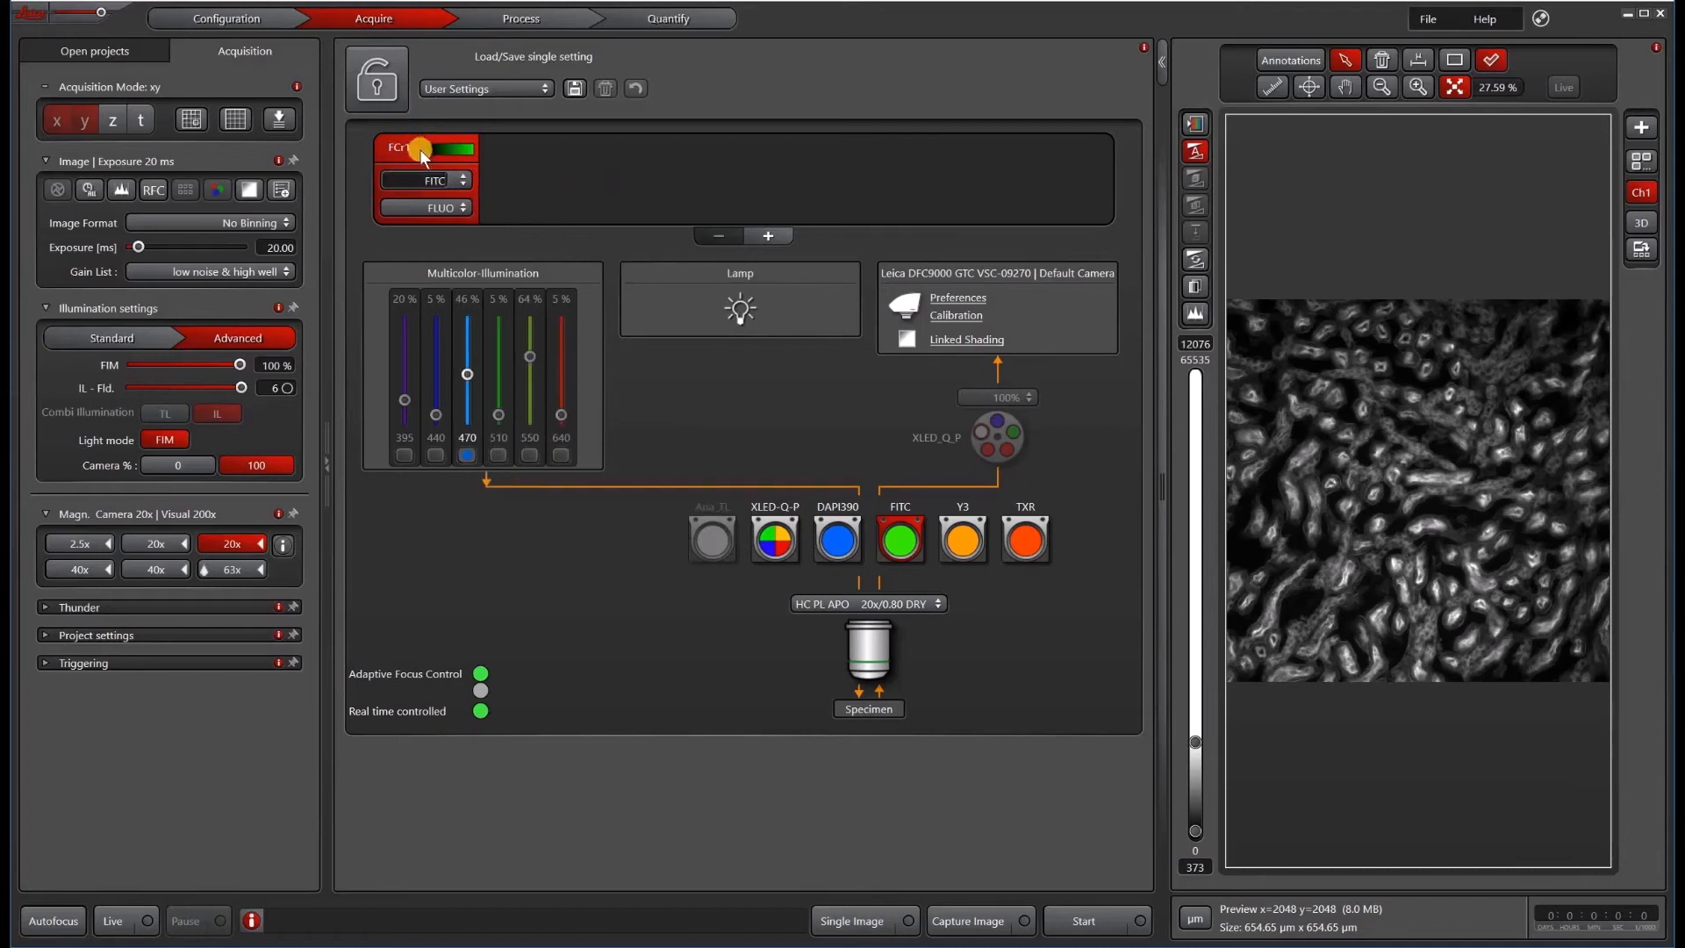
{"action": "left_click", "coordinate": [460, 147]}
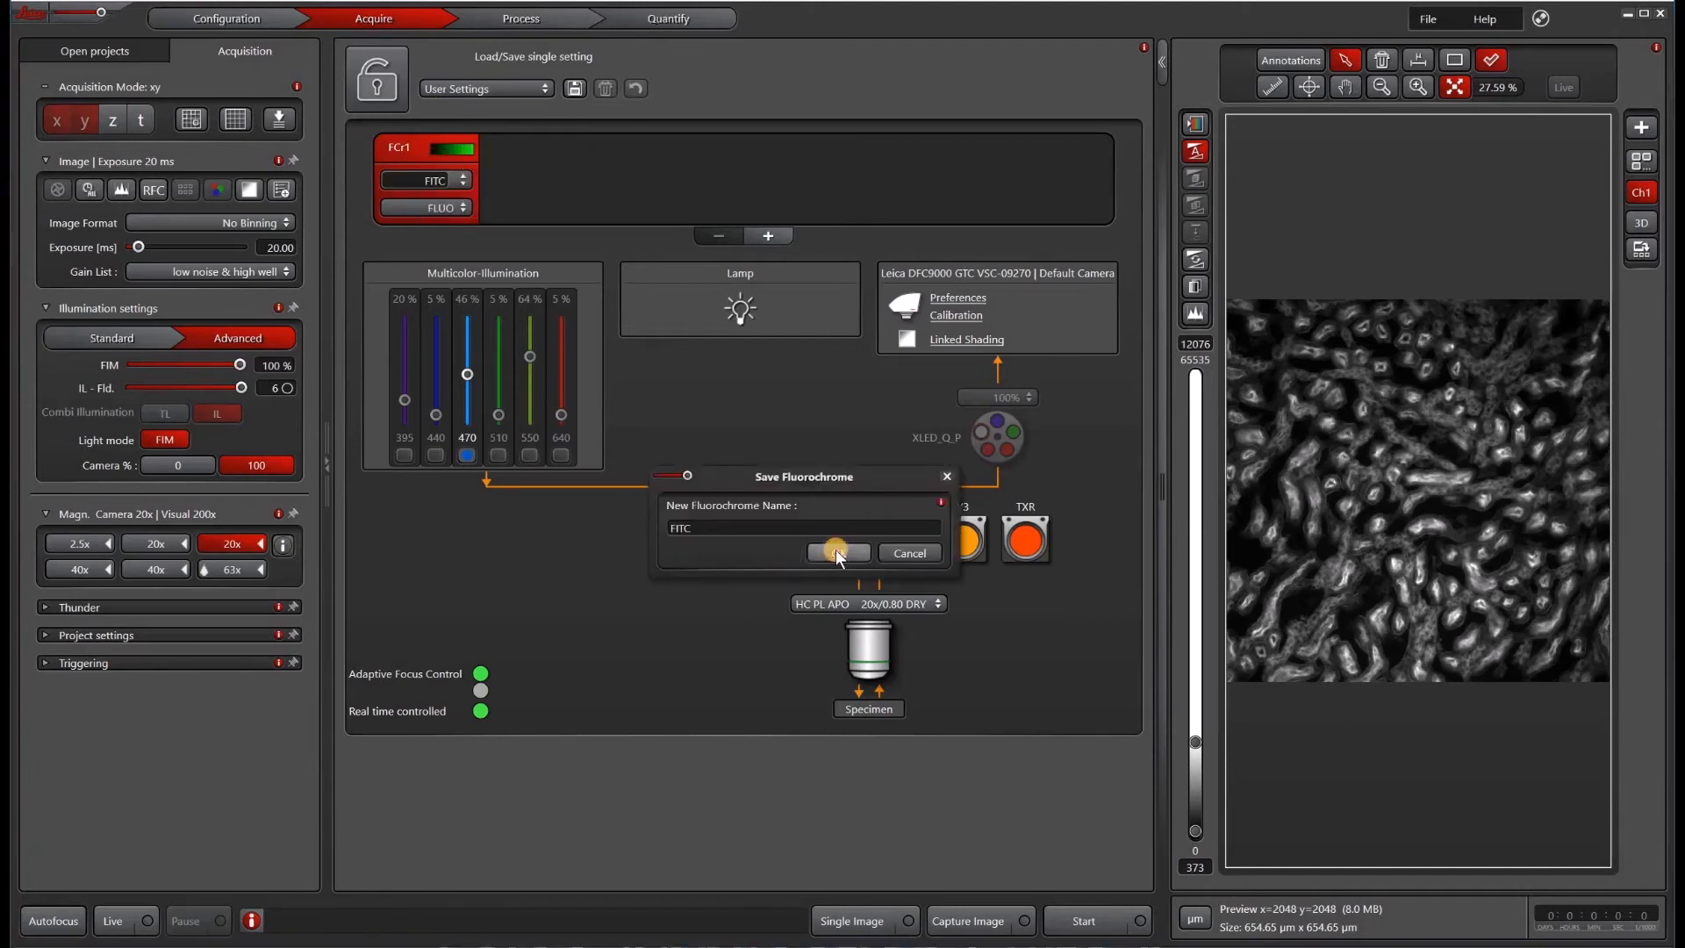
{"action": "left_click", "coordinate": [837, 553]}
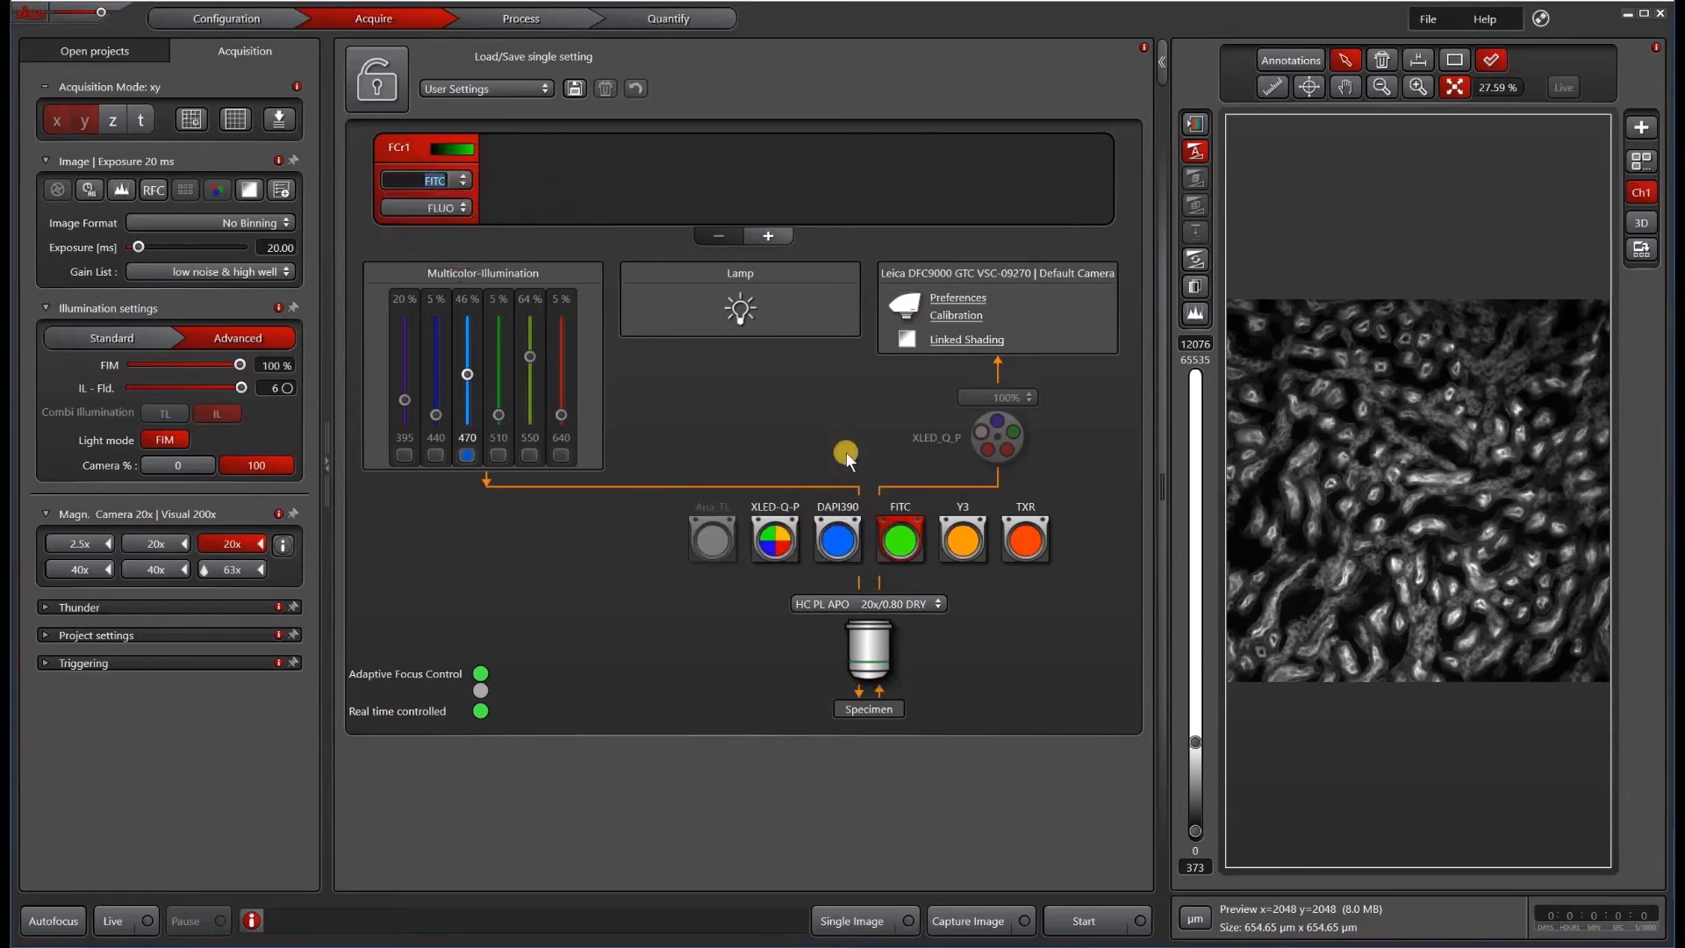
{"action": "mouse_move", "coordinate": [775, 537]}
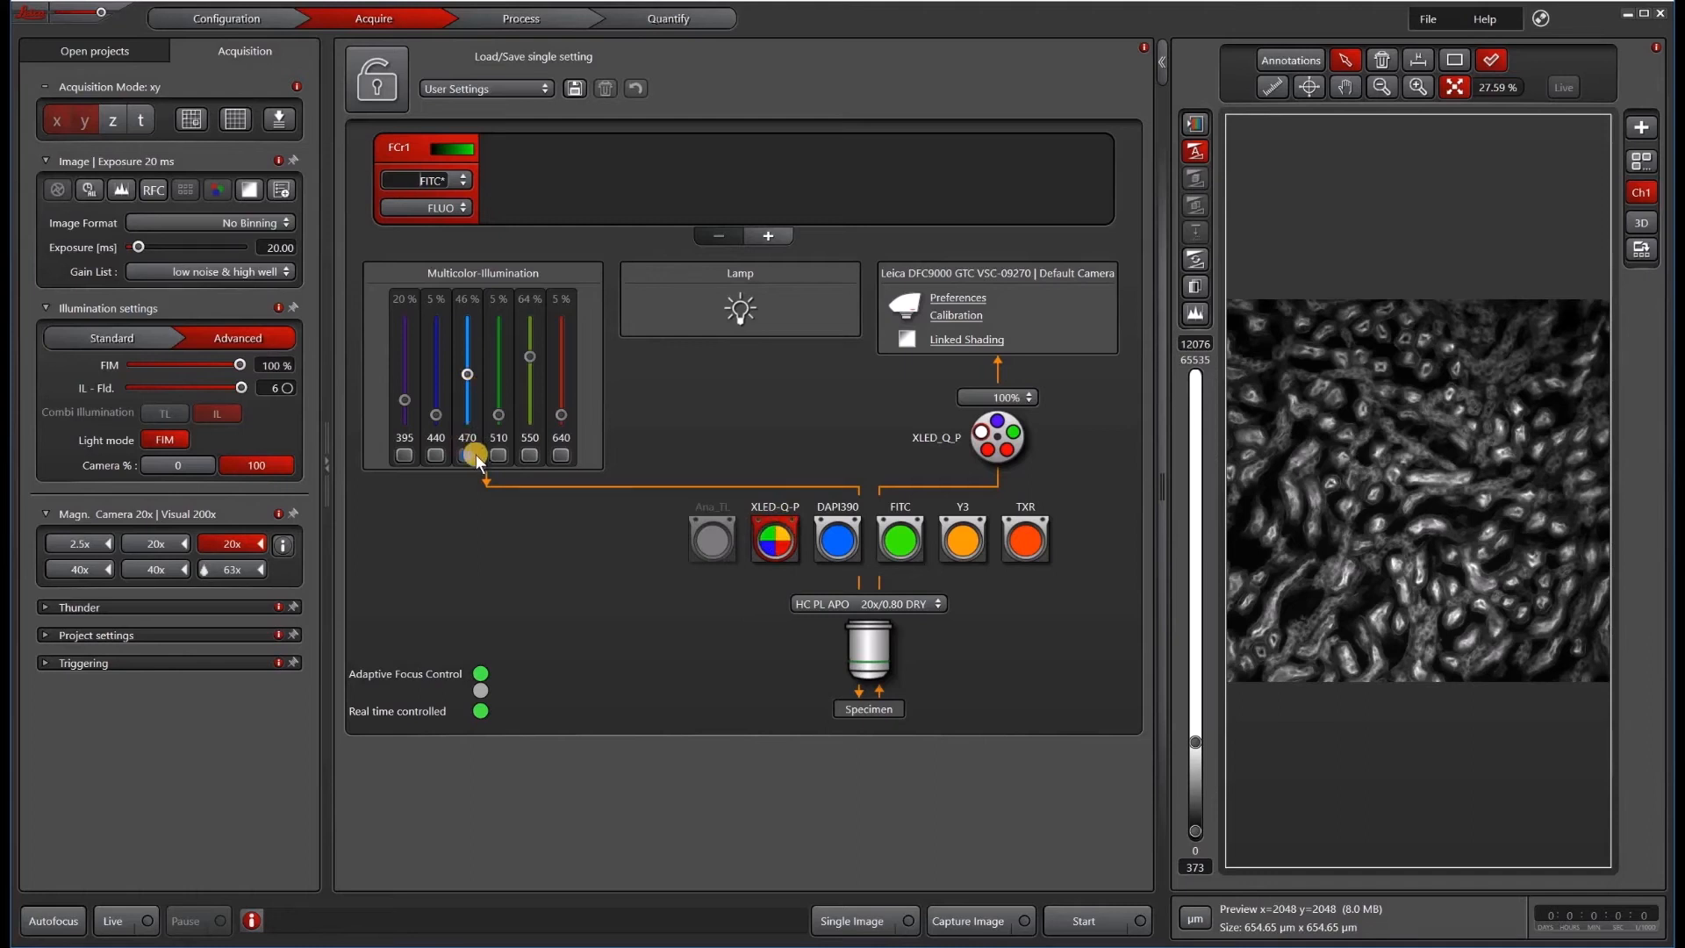
- Switch on the 470 nm excitation and choose the FITC emission filter for the quad cube
{"action": "left_click", "coordinate": [112, 922]}
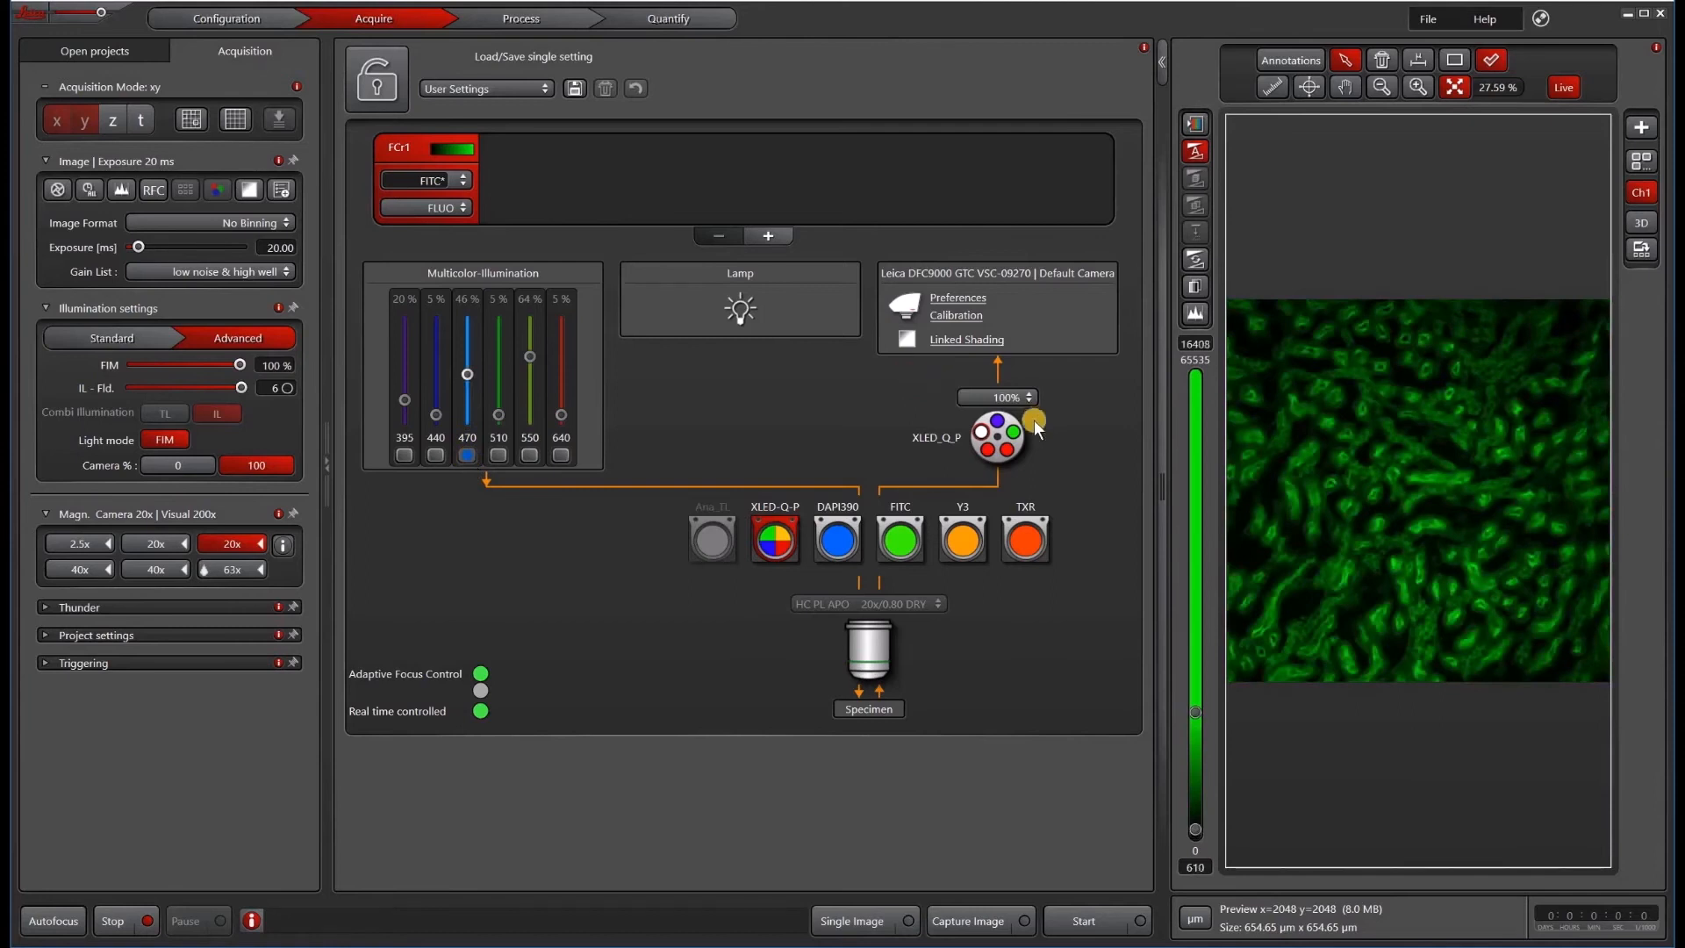
{"action": "mouse_move", "coordinate": [1426, 435]}
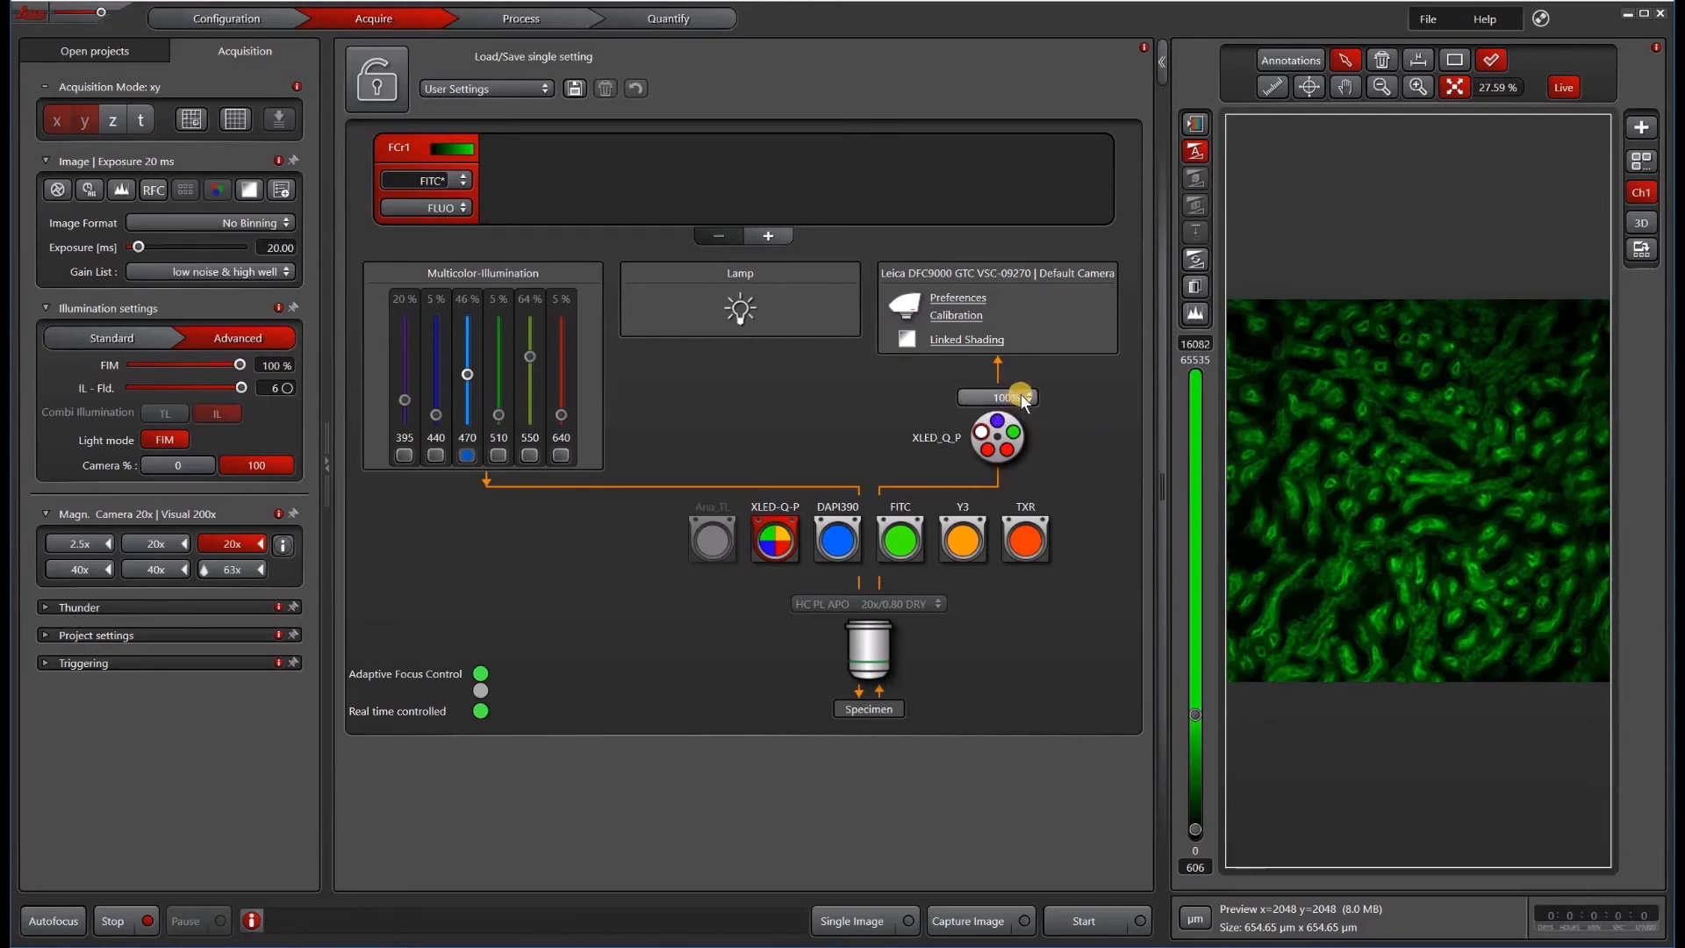
{"action": "left_click", "coordinate": [997, 396]}
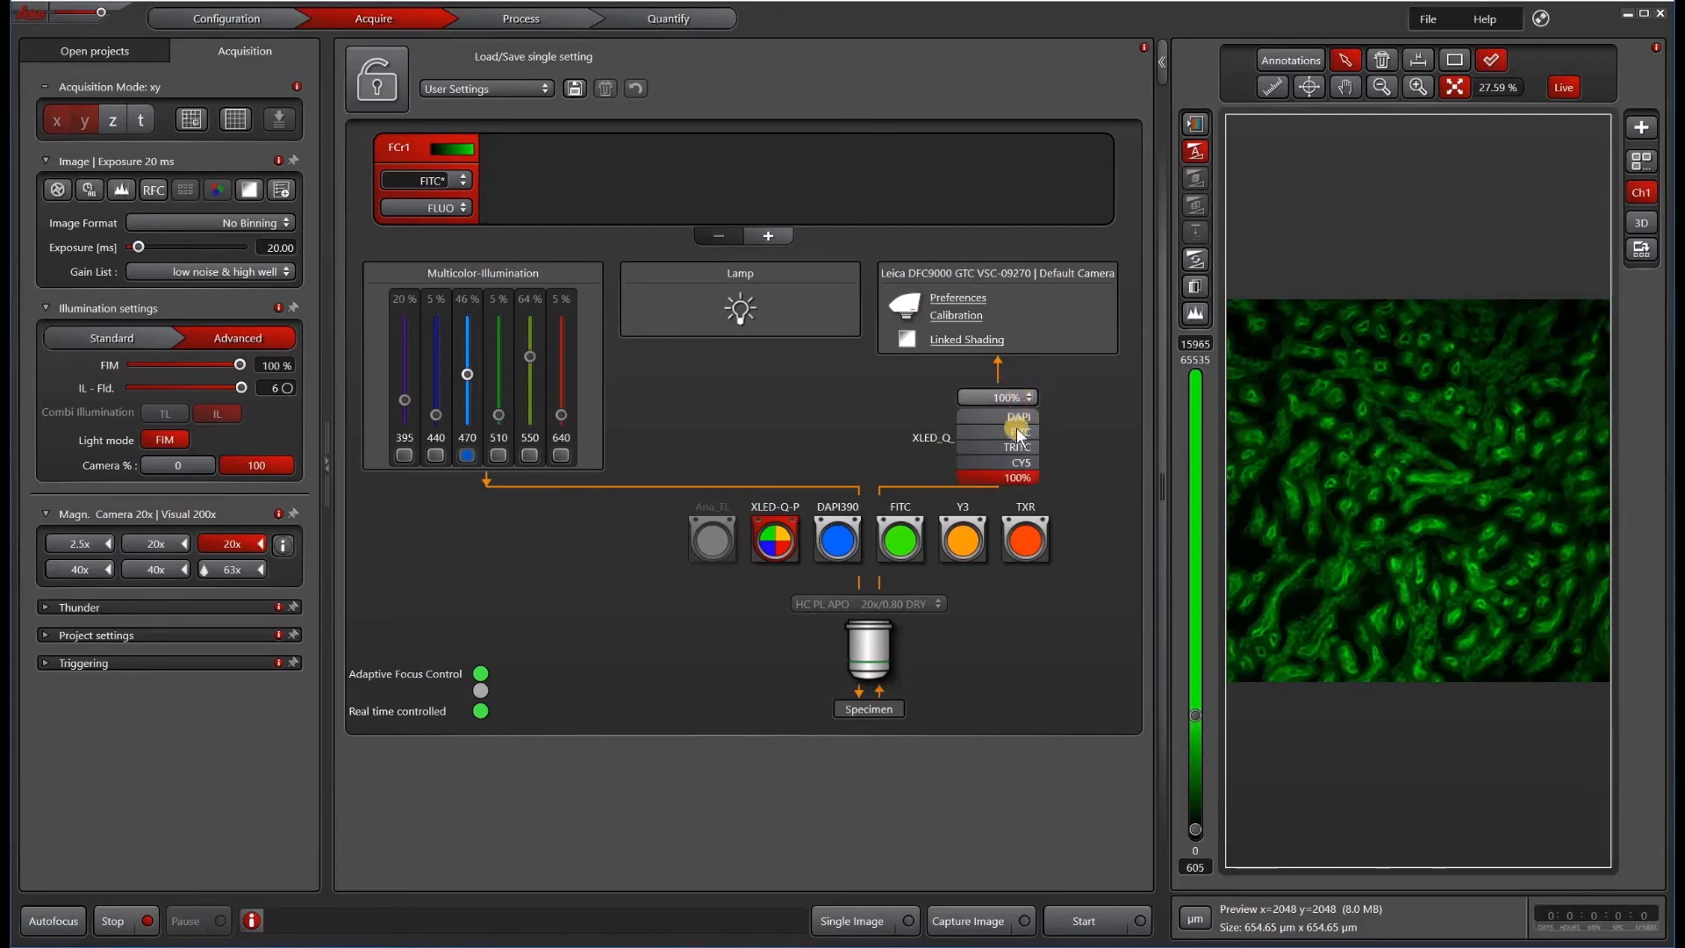
{"action": "left_click", "coordinate": [1013, 432]}
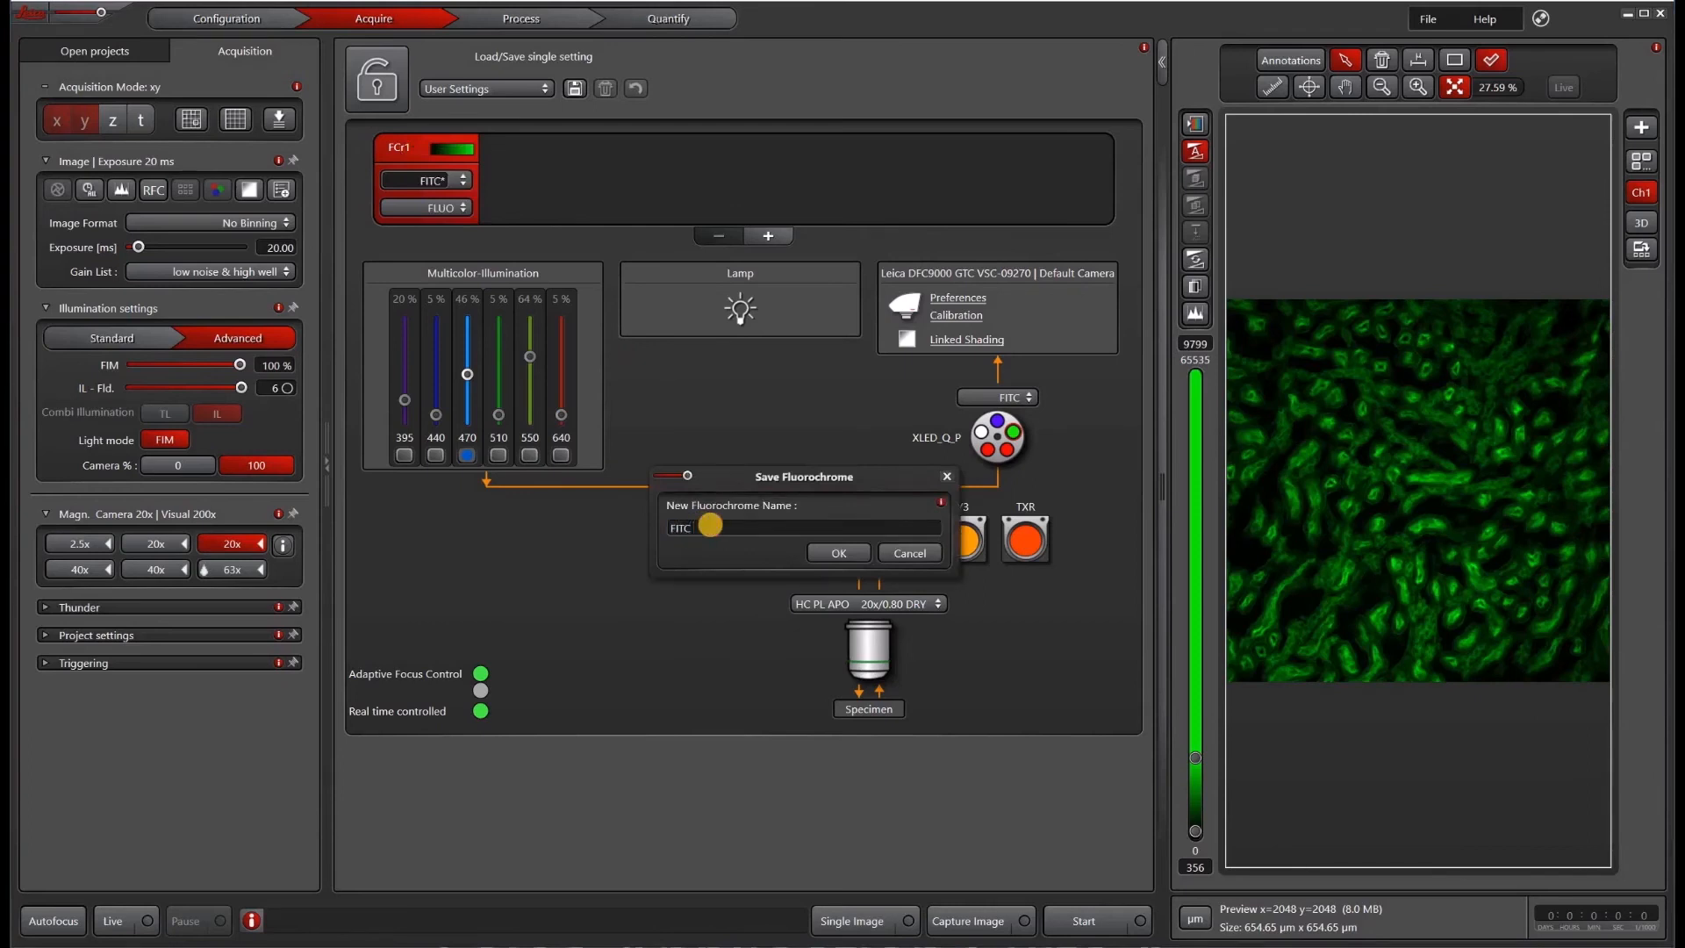
- Save the quad setup as FITC quad and assign it to the channel from the fluorochrome list
{"action": "left_click", "coordinate": [838, 553]}
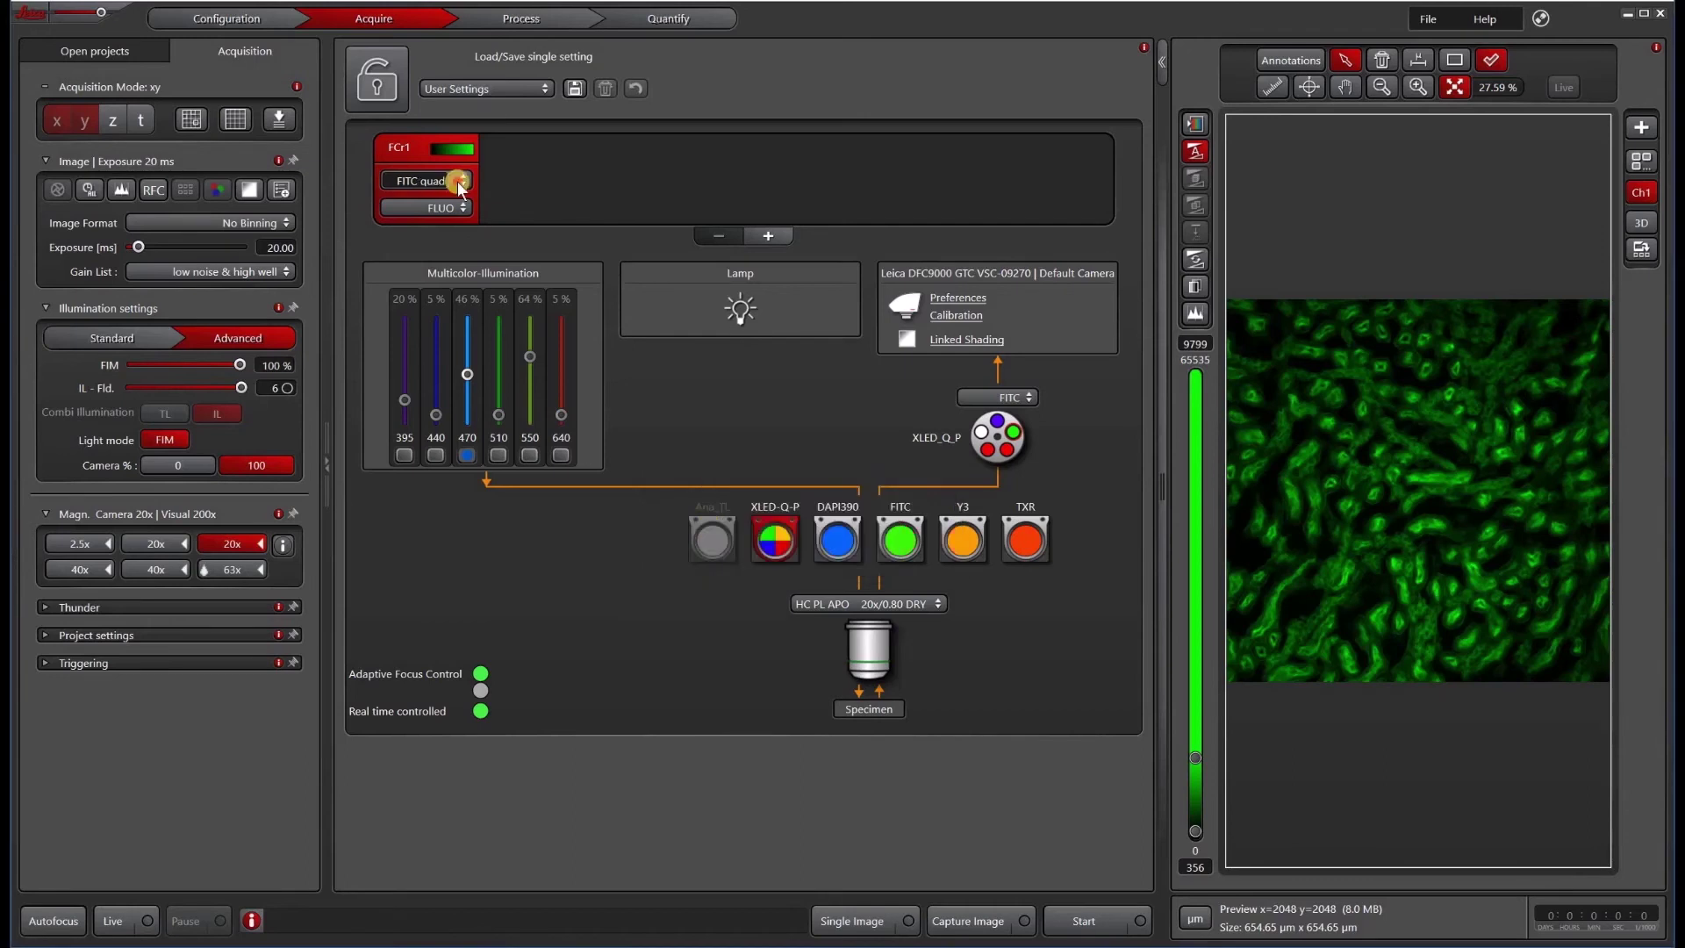
{"action": "left_click", "coordinate": [423, 179]}
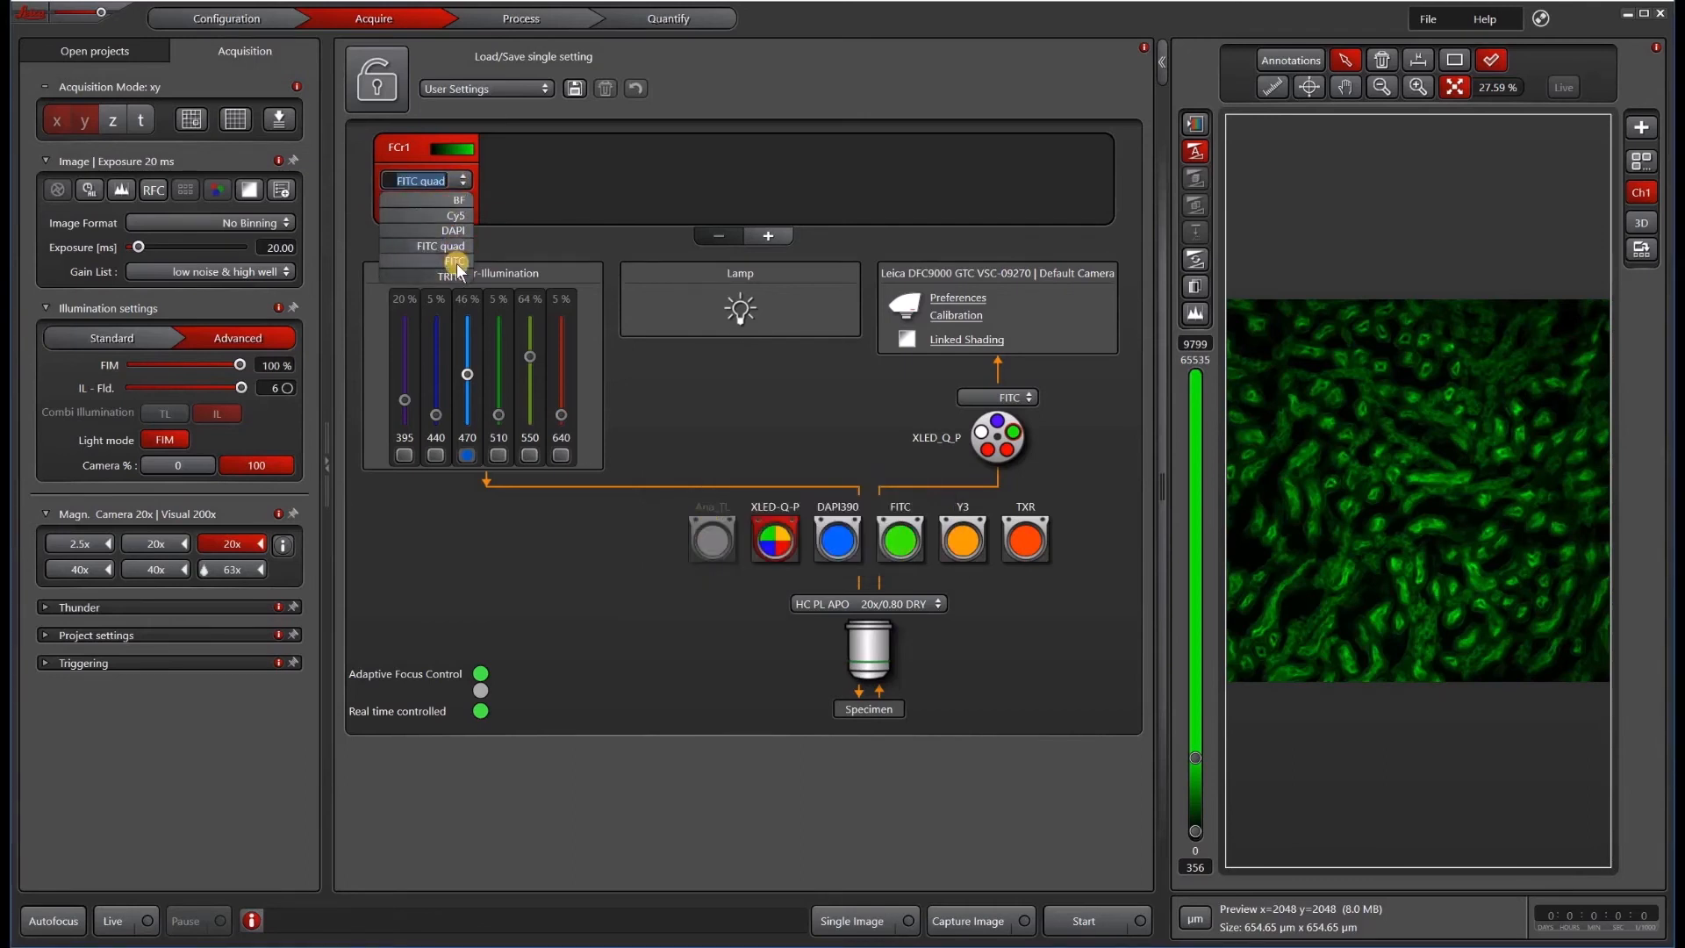
{"action": "left_click", "coordinate": [456, 265]}
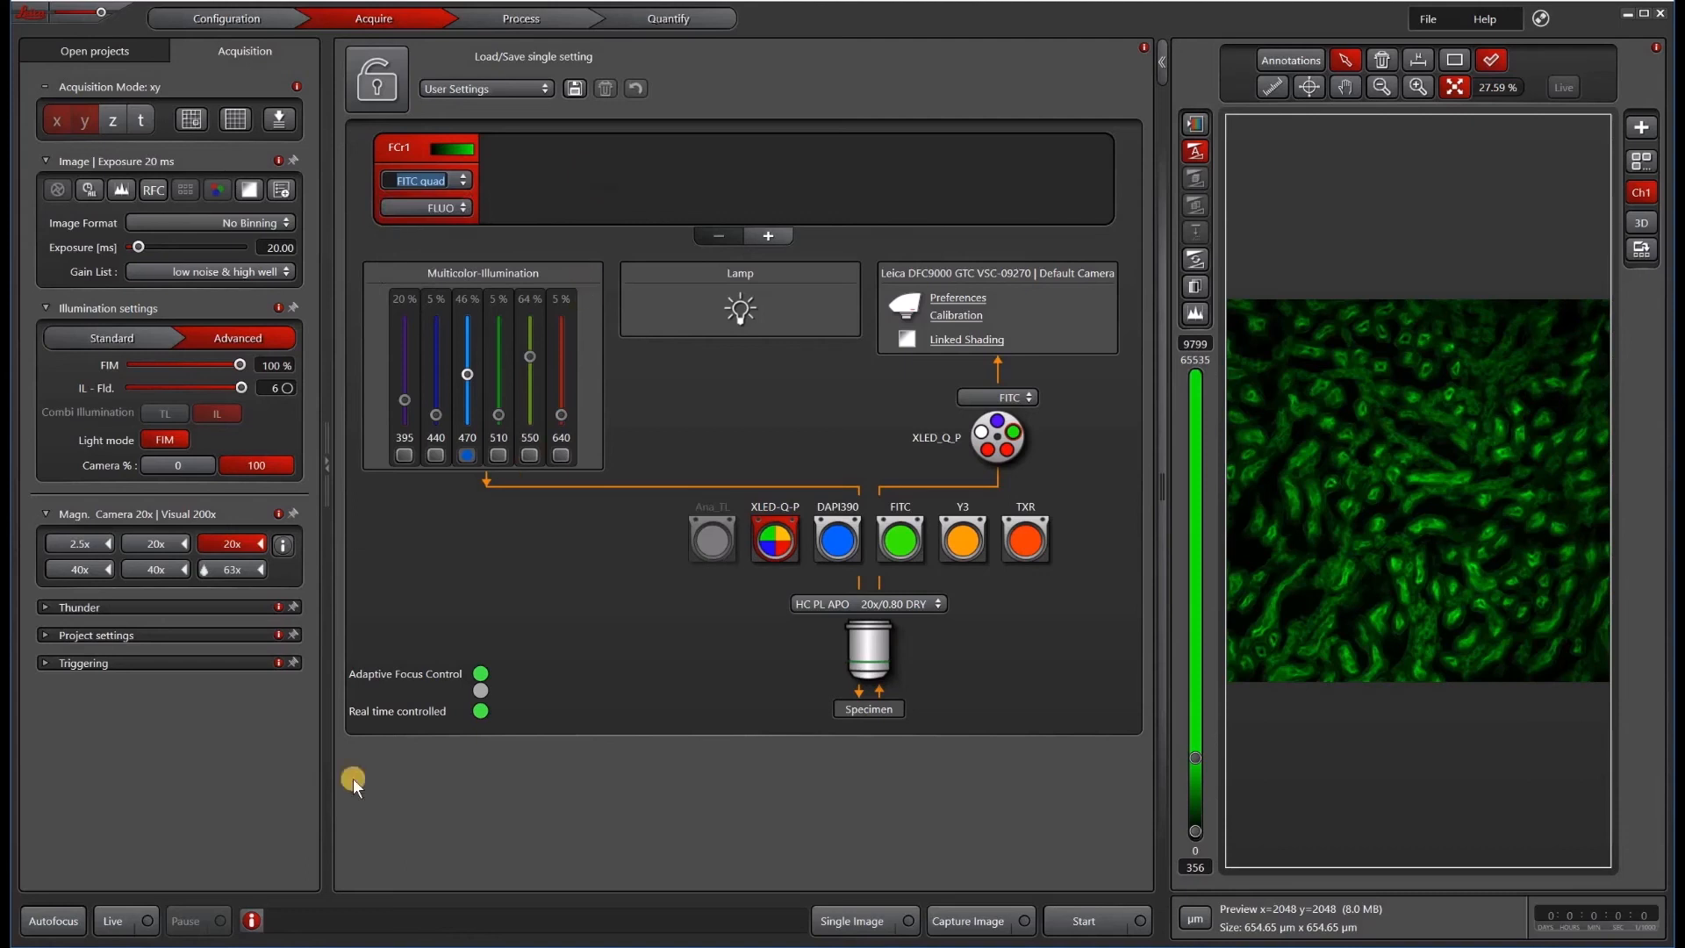
{"action": "mouse_move", "coordinate": [279, 802]}
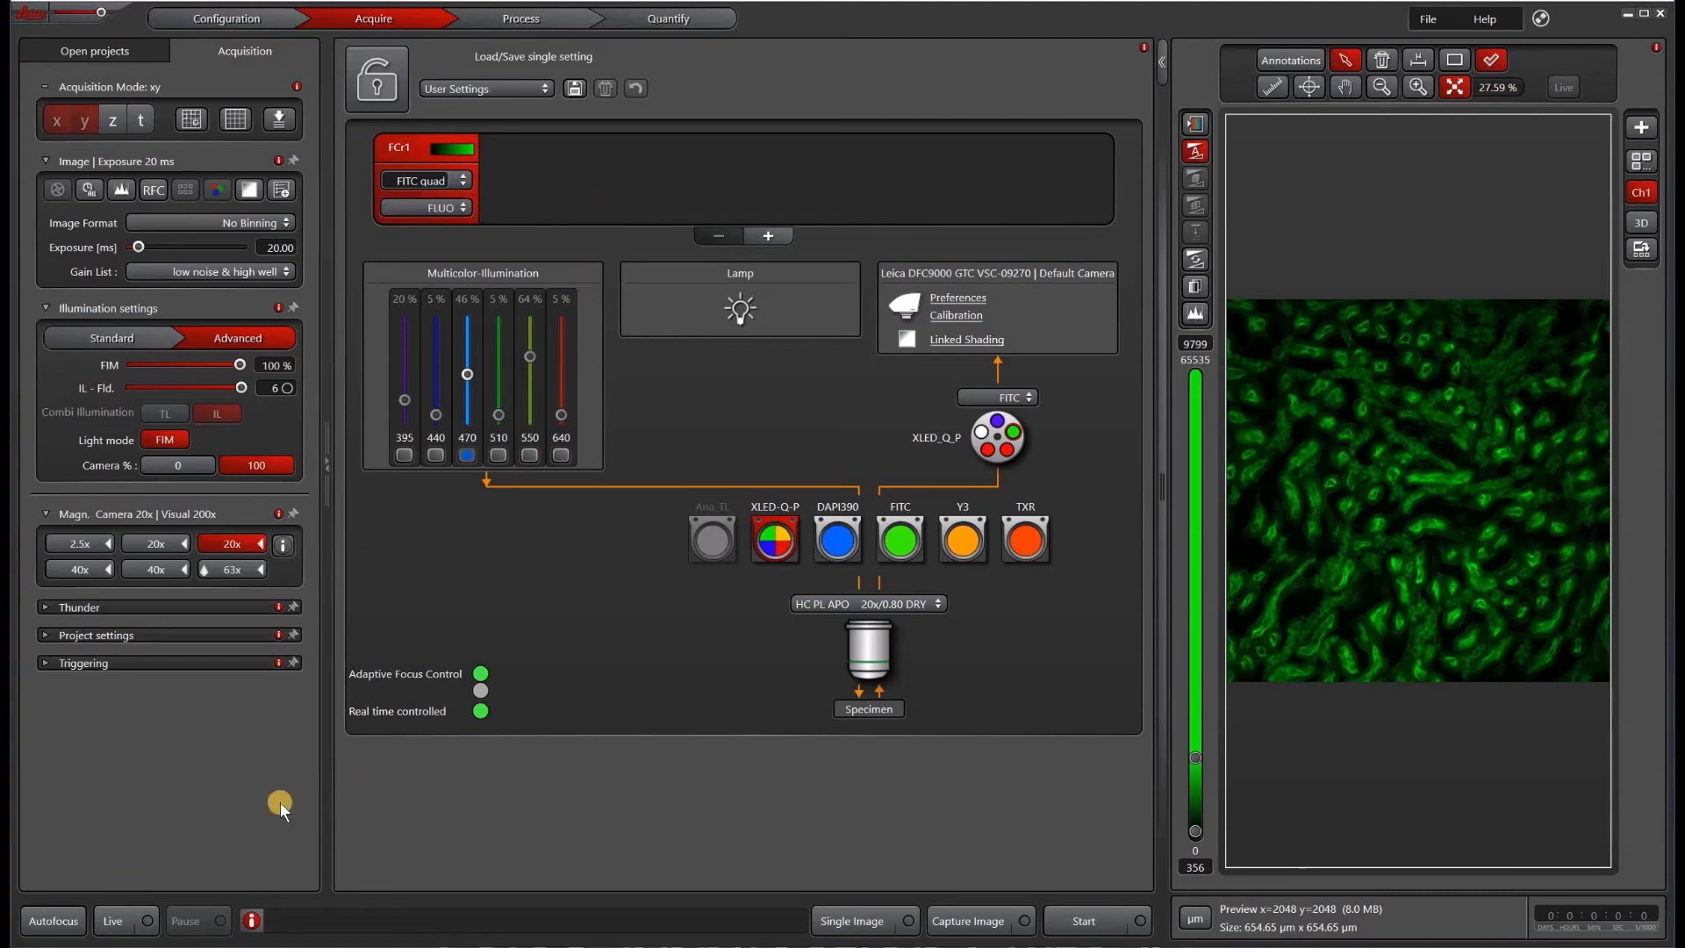
{"action": "mouse_move", "coordinate": [343, 750]}
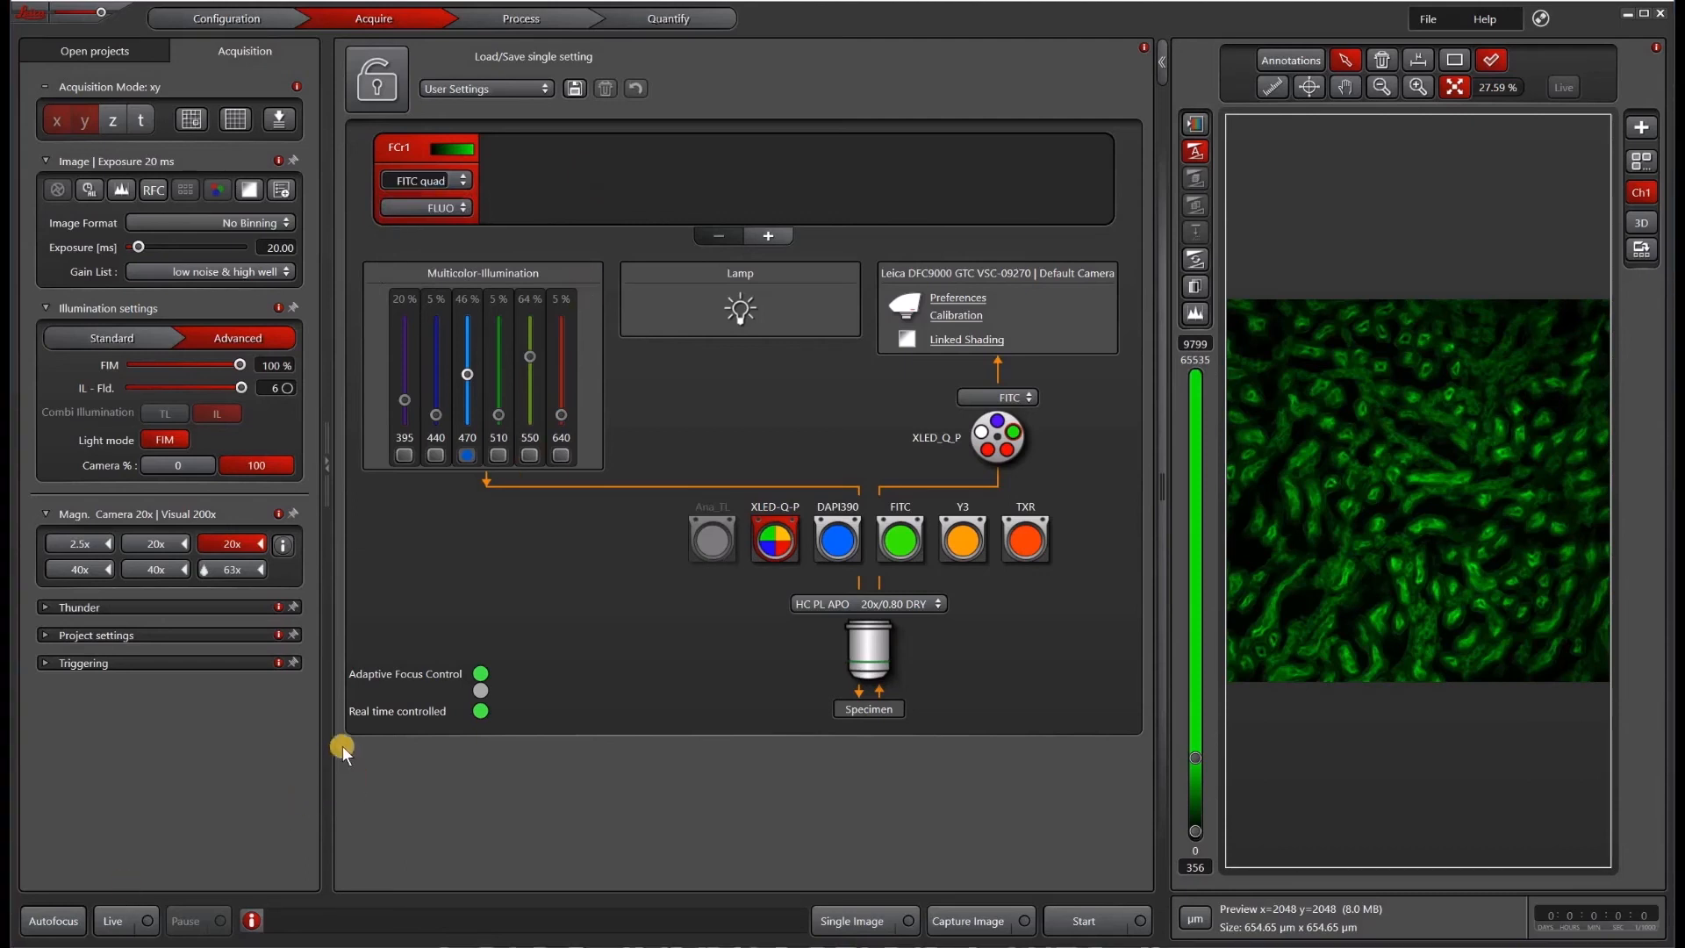
{"action": "mouse_move", "coordinate": [351, 741]}
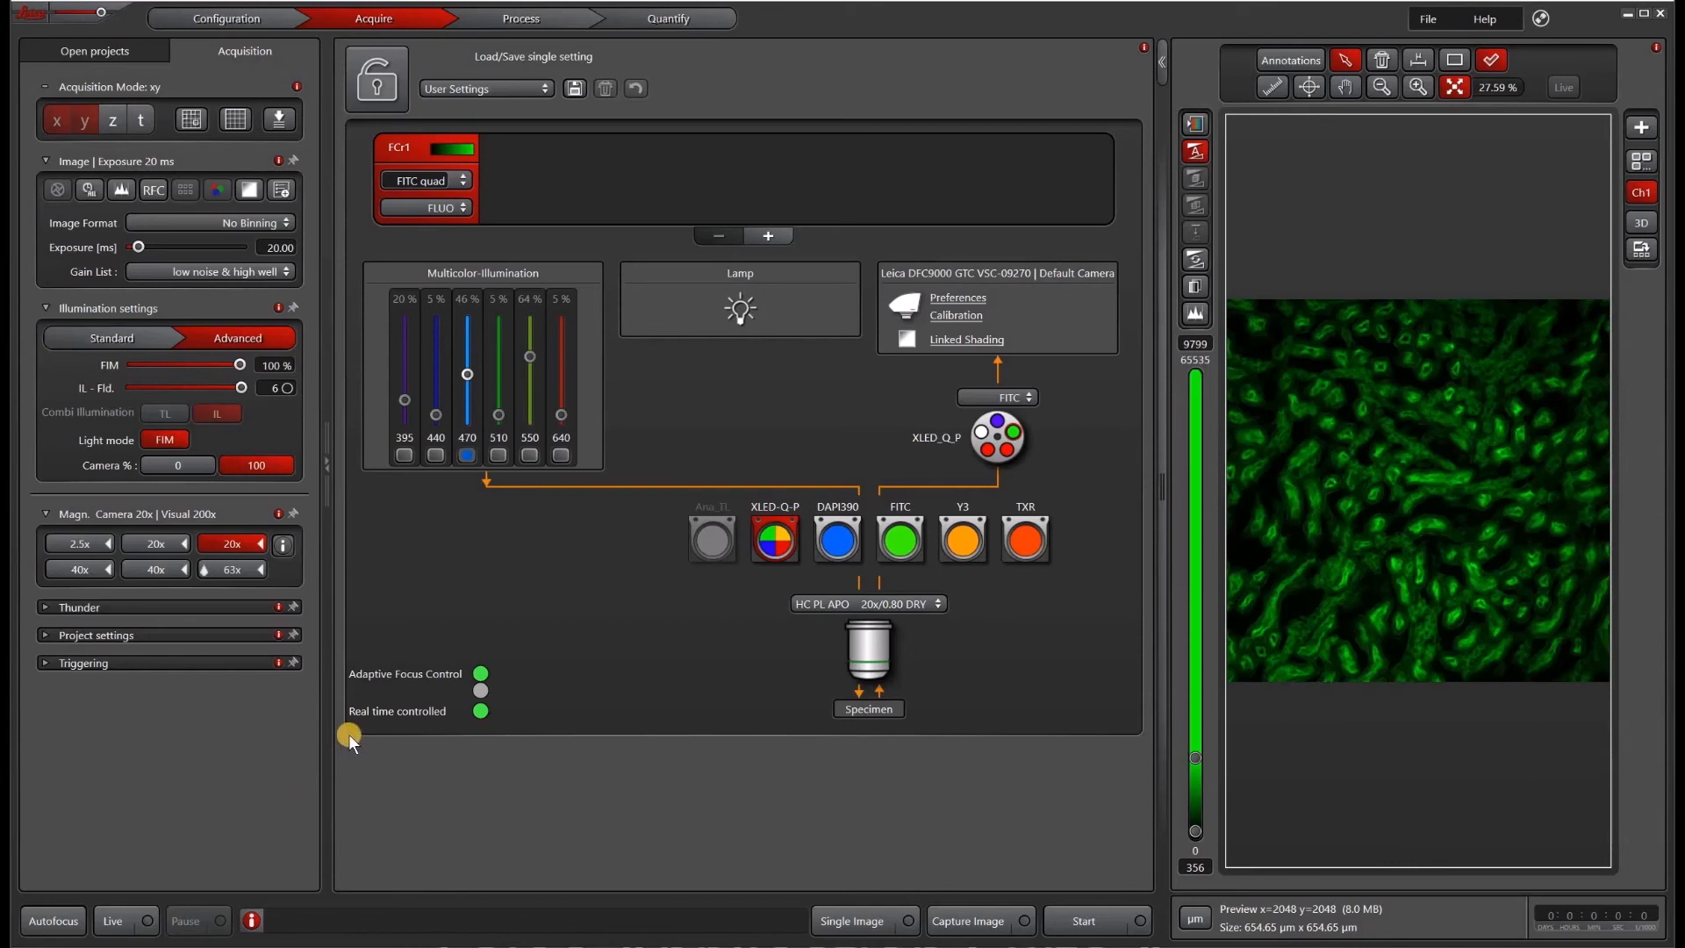
{"action": "mouse_move", "coordinate": [772, 237]}
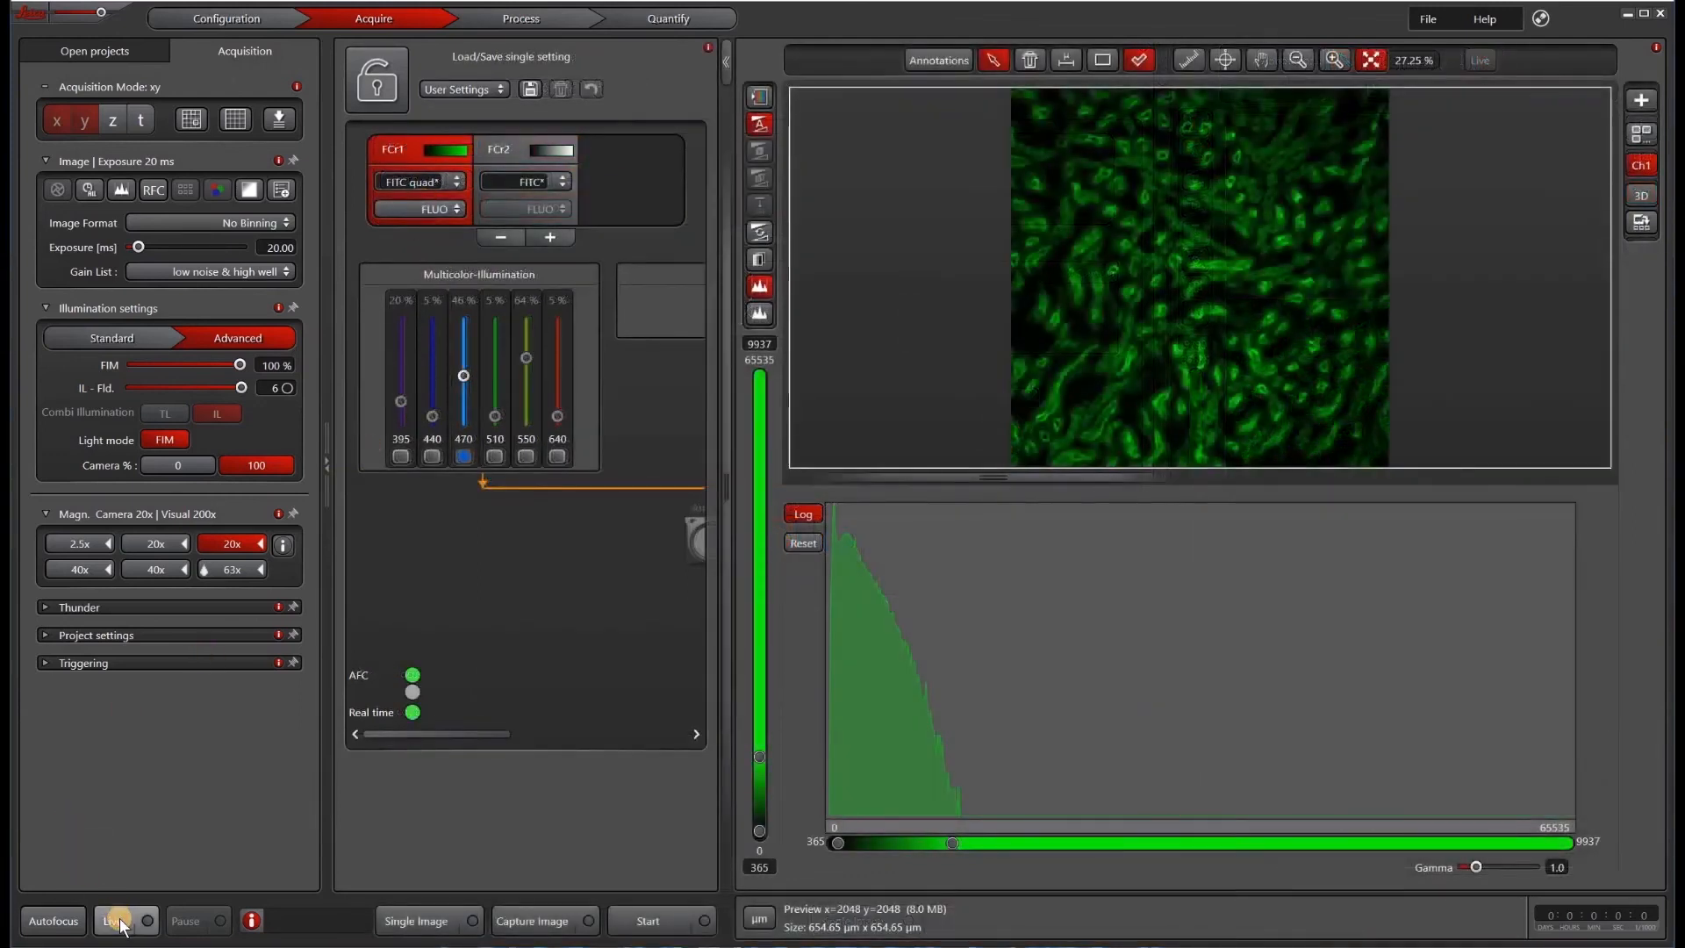
- Run live preview, make the FITC single-cube channel active beside FITC quad, then stop
{"action": "left_click", "coordinate": [112, 922]}
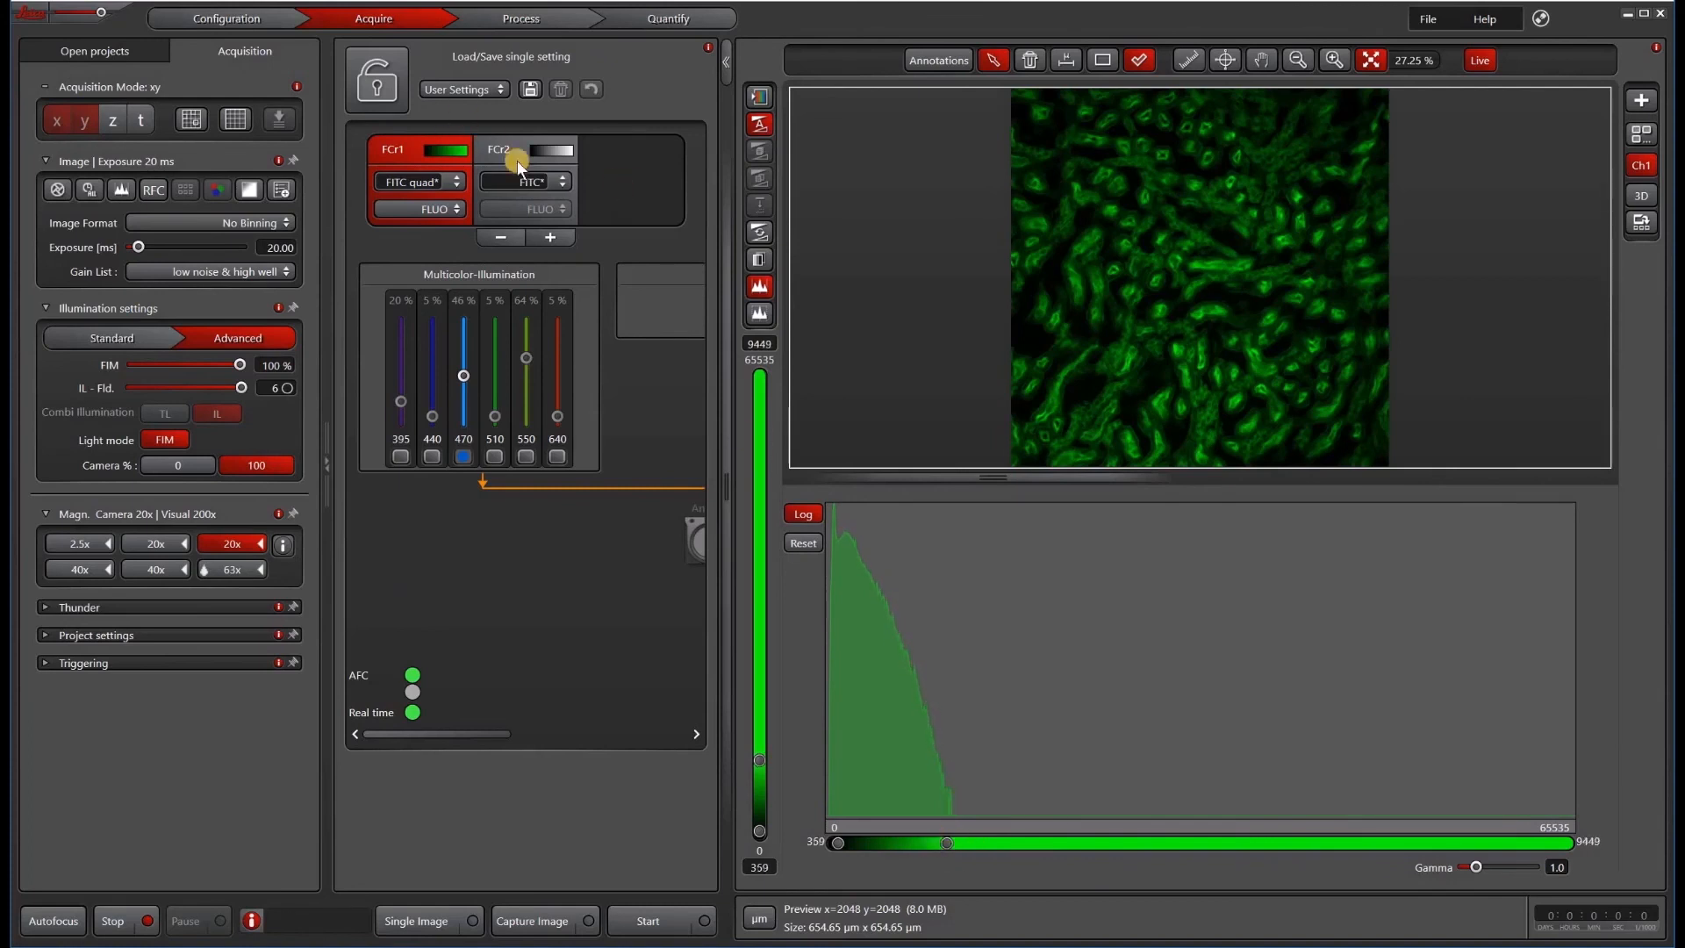
{"action": "left_click", "coordinate": [500, 148]}
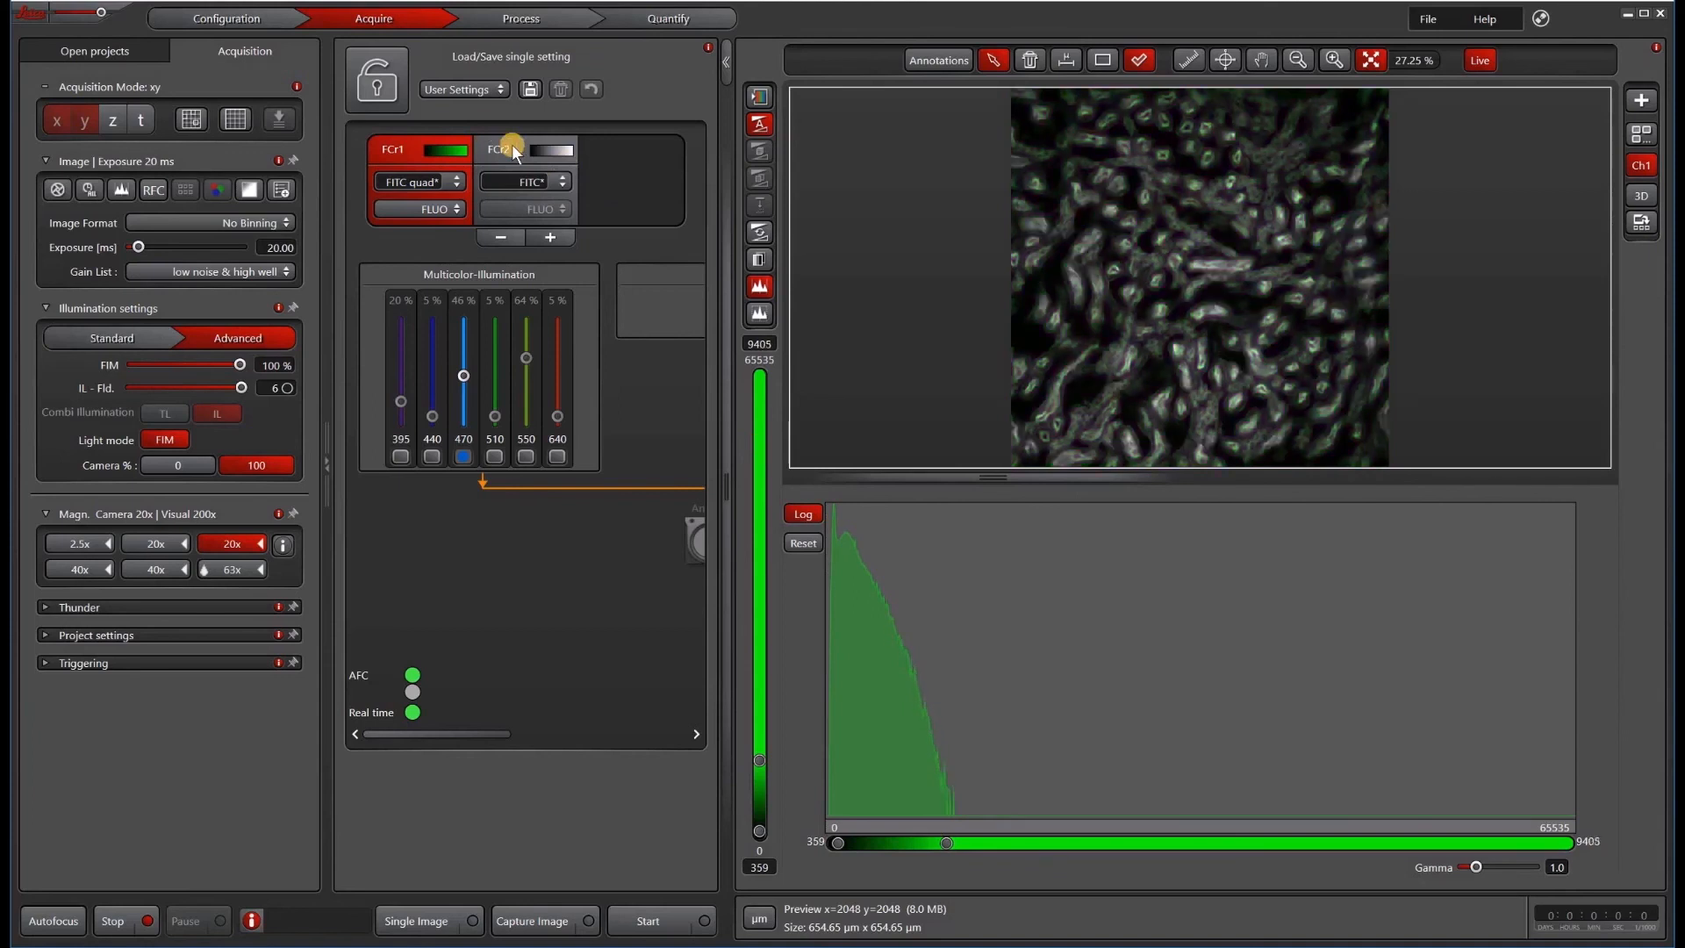
{"action": "left_click", "coordinate": [500, 148]}
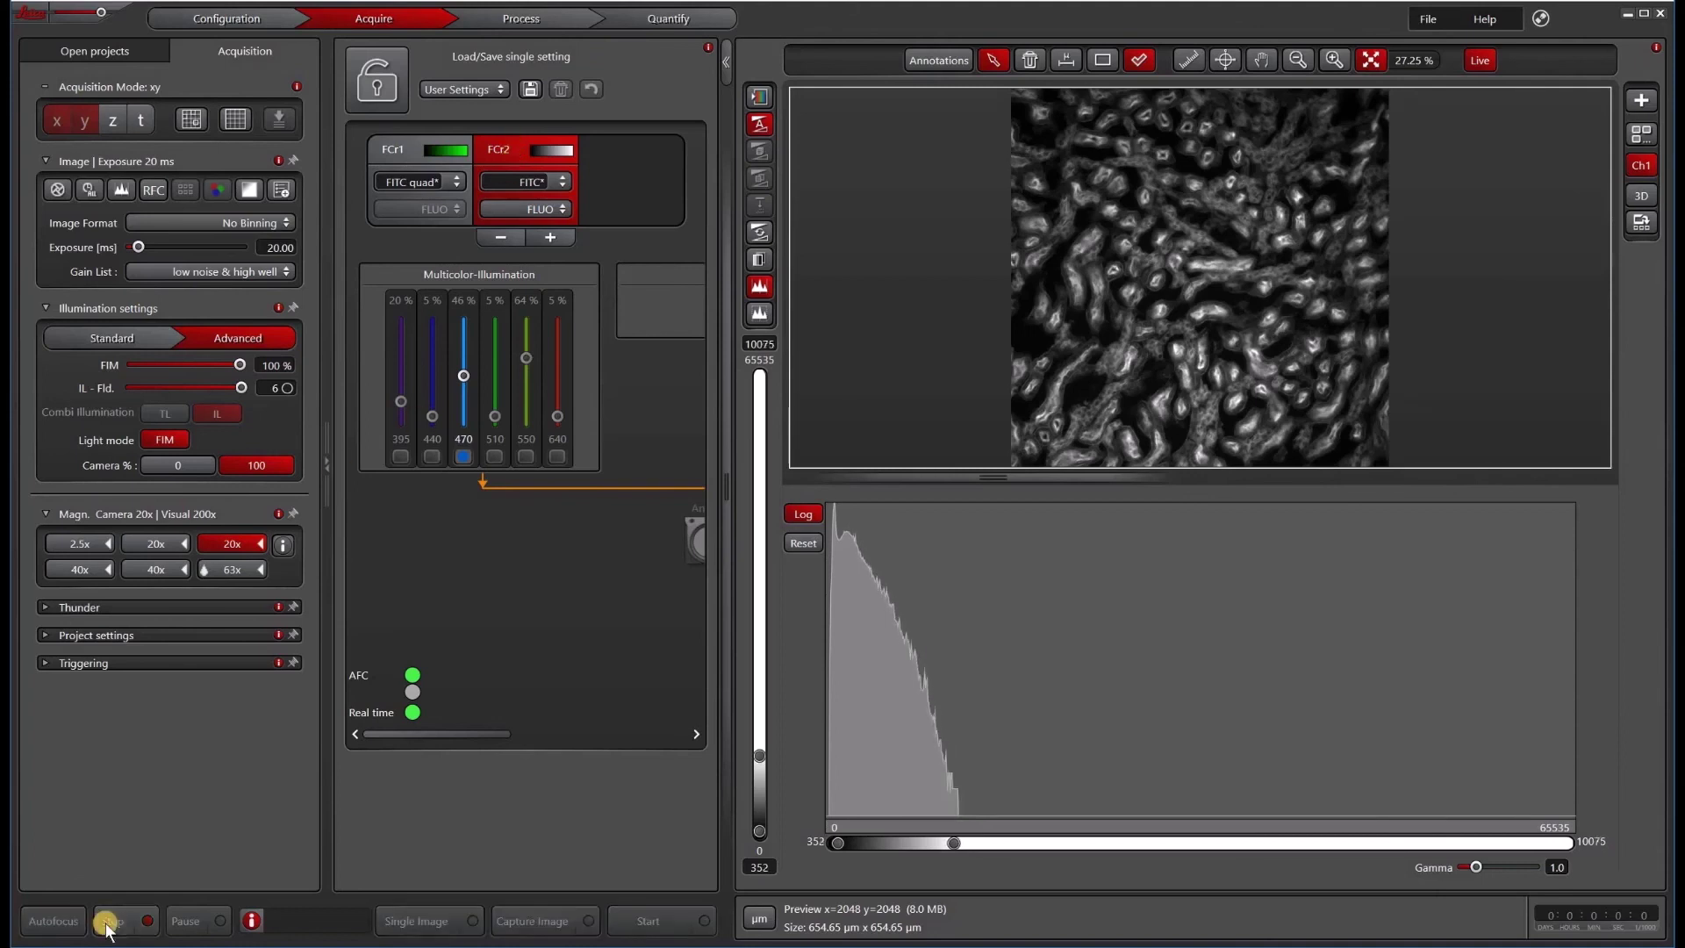
{"action": "left_click", "coordinate": [109, 922]}
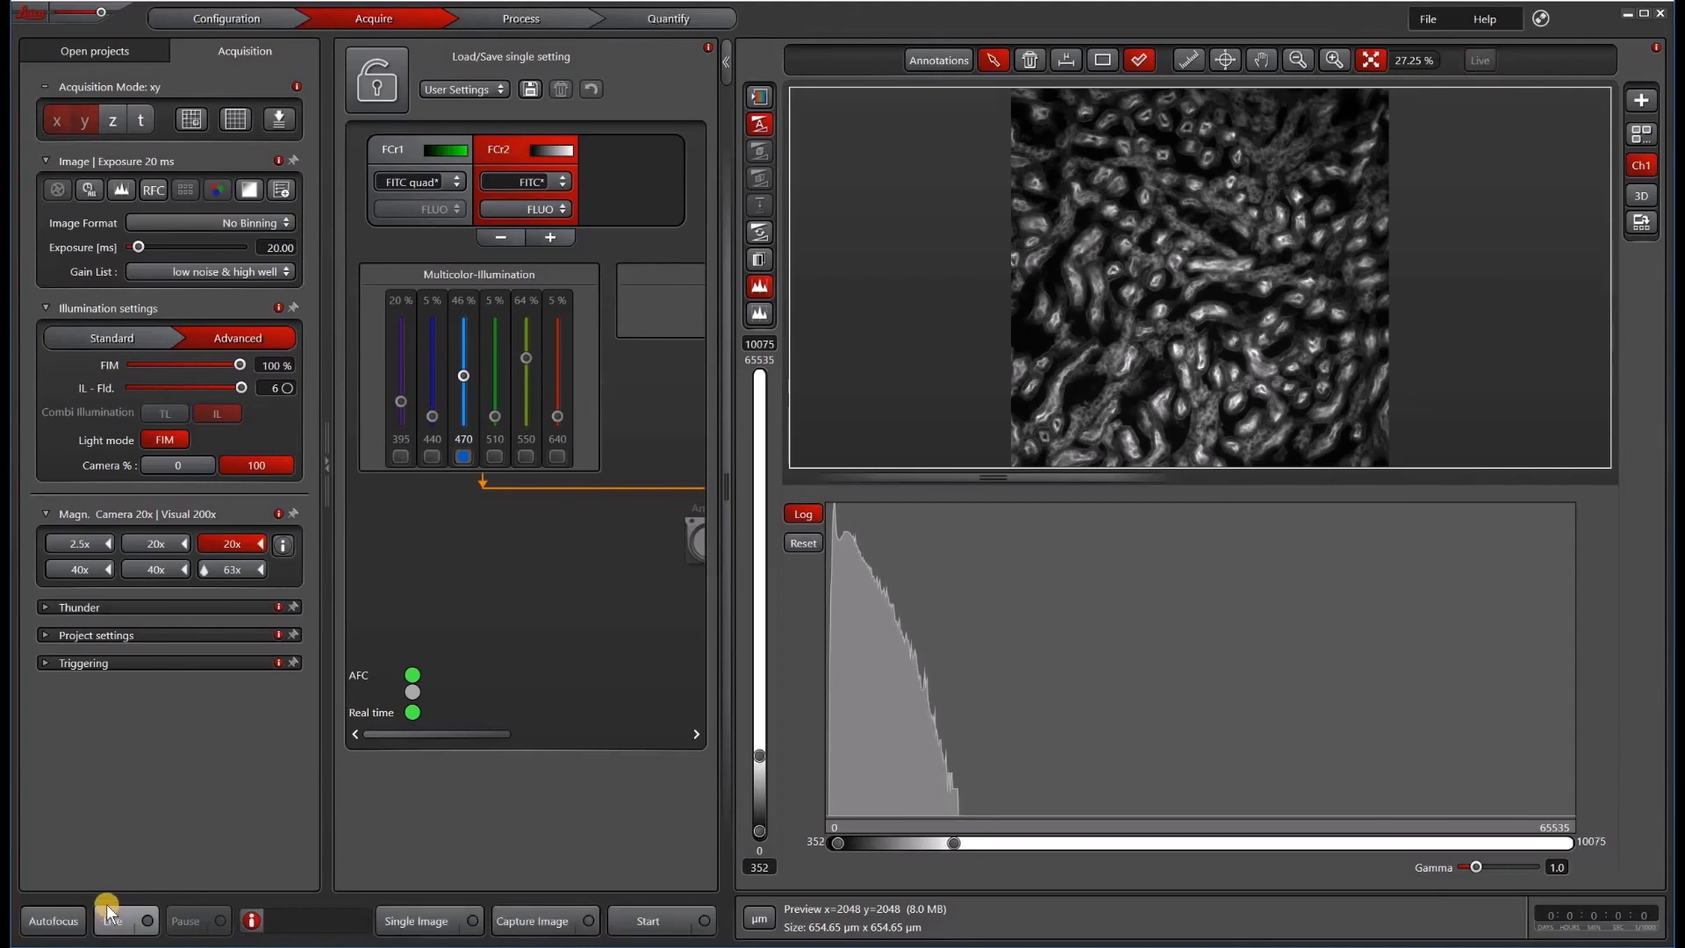